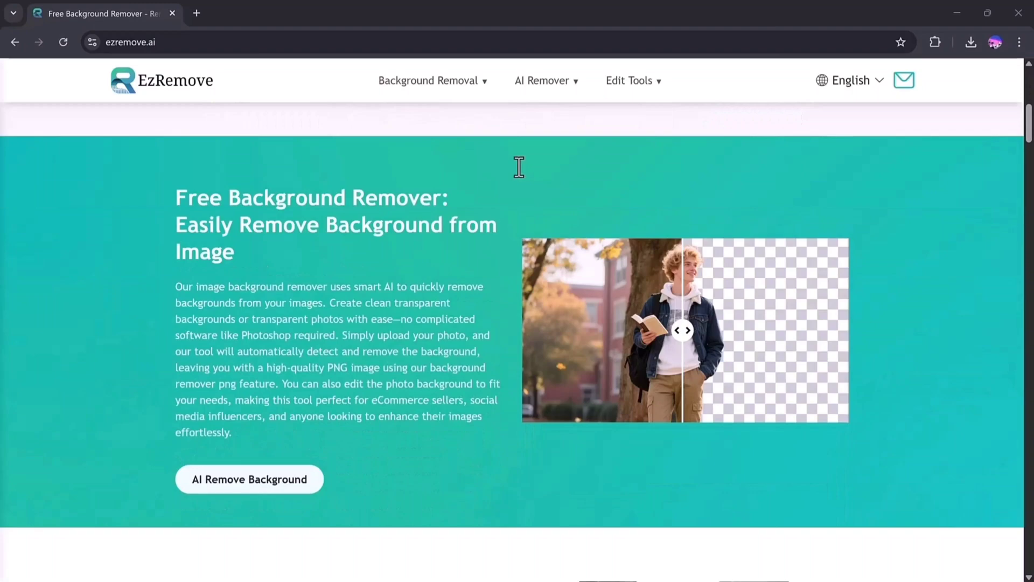
Step: Scroll through the Background Remover page down to the Upload Image area
{"action": "scroll", "scroll_direction": "down", "scroll_amount": 3}
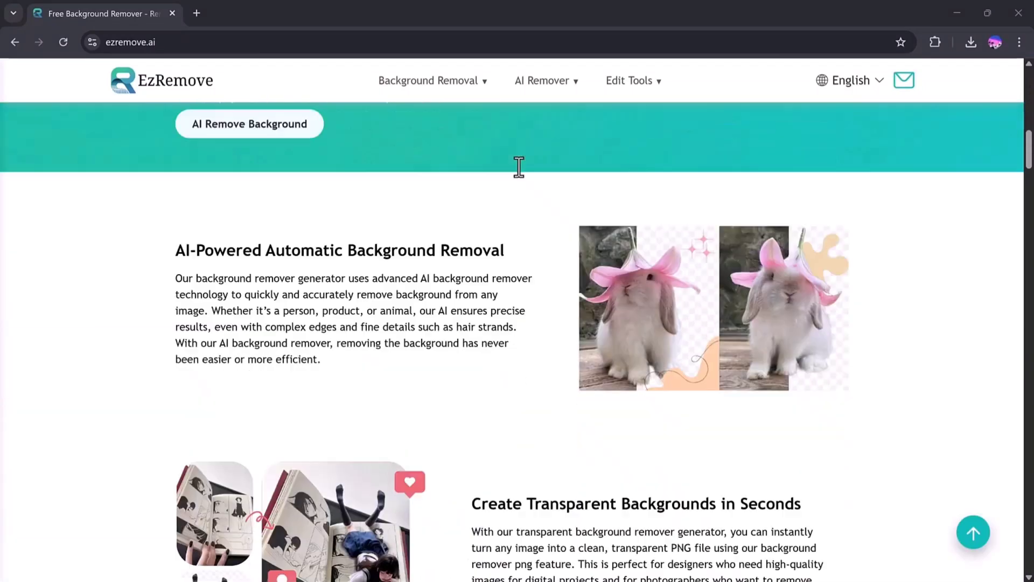
{"action": "scroll", "scroll_direction": "down", "scroll_amount": 3}
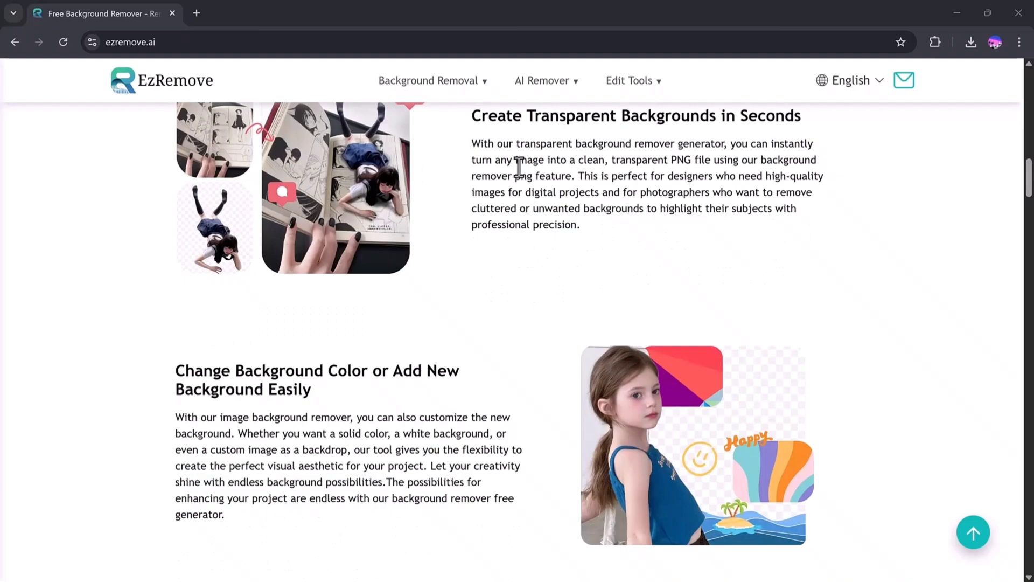
{"action": "scroll", "scroll_direction": "down", "scroll_amount": 3}
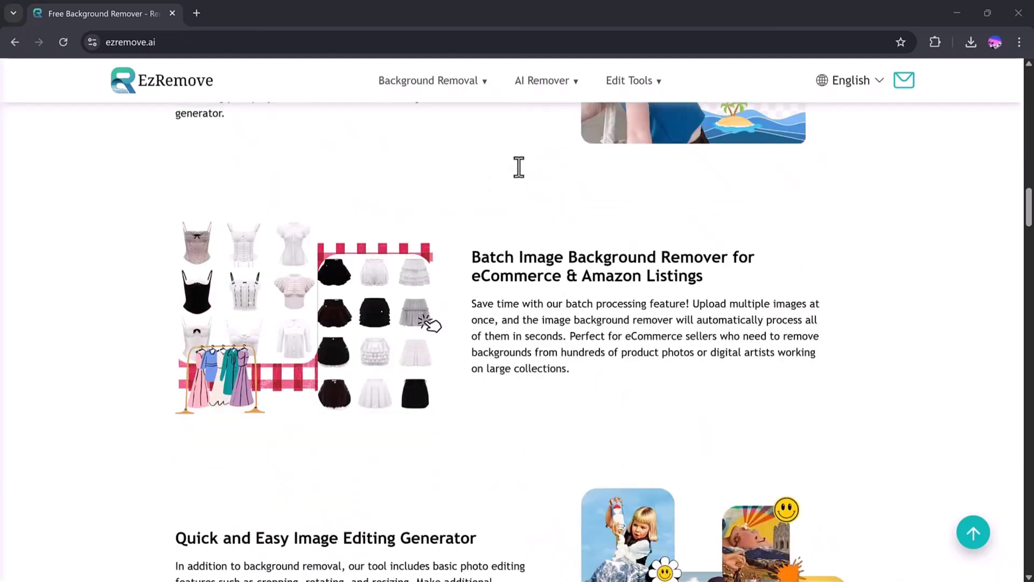
{"action": "scroll", "scroll_direction": "down", "scroll_amount": 3}
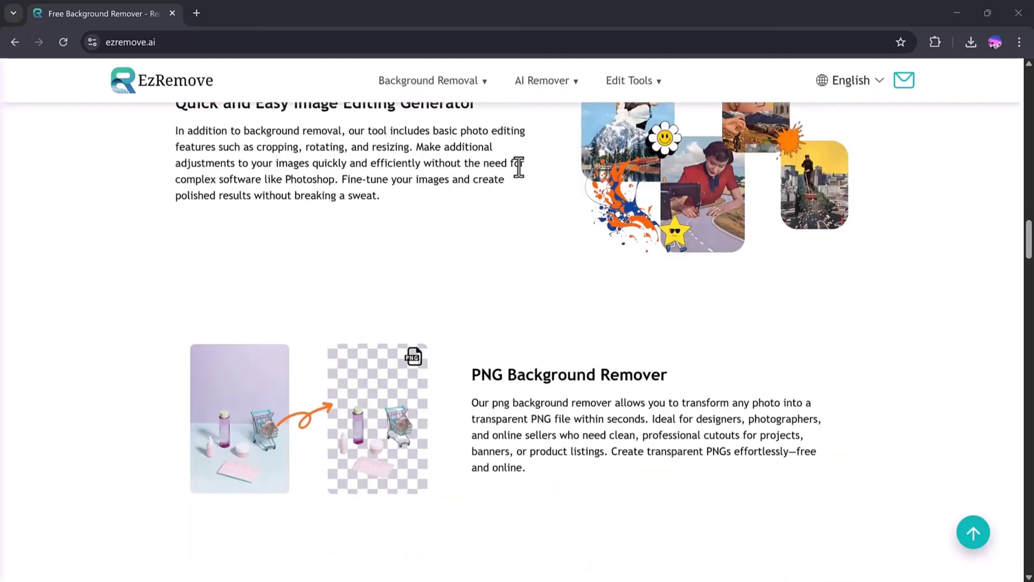
{"action": "scroll", "scroll_direction": "down", "scroll_amount": 3}
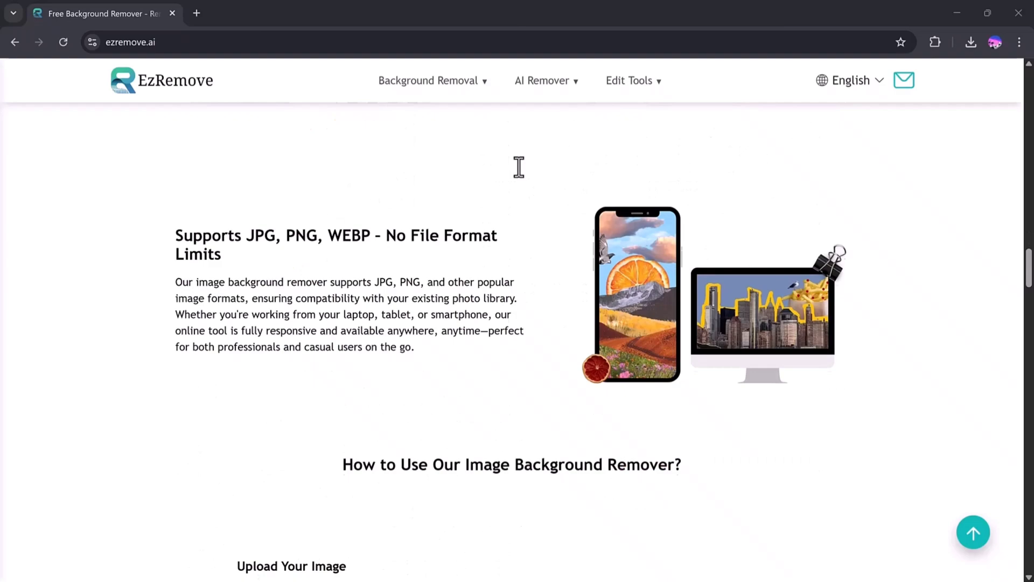
{"action": "scroll", "scroll_direction": "down", "scroll_amount": 3}
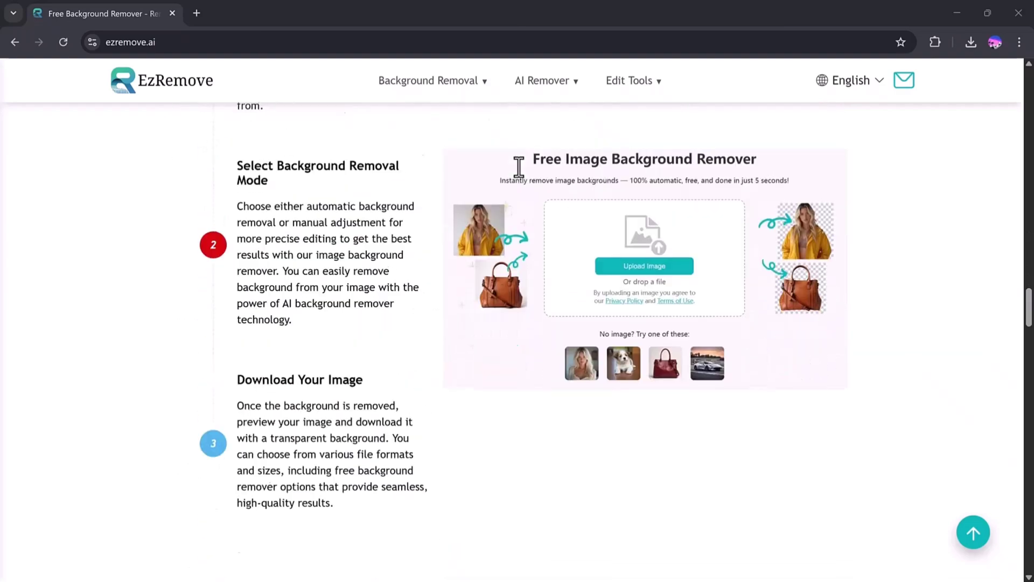
{"action": "scroll", "scroll_direction": "down", "scroll_amount": 3}
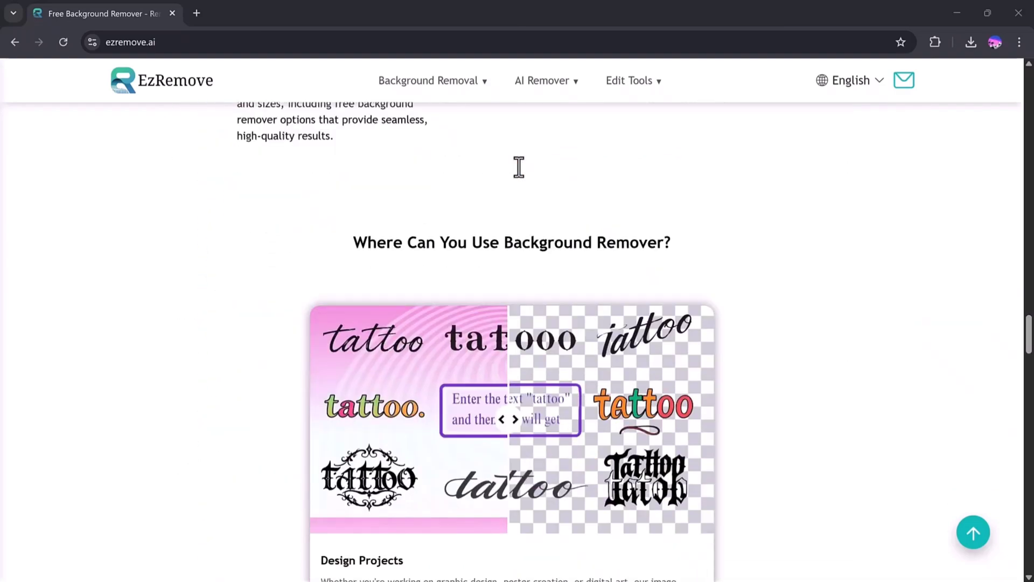
{"action": "scroll", "scroll_direction": "down", "scroll_amount": 3}
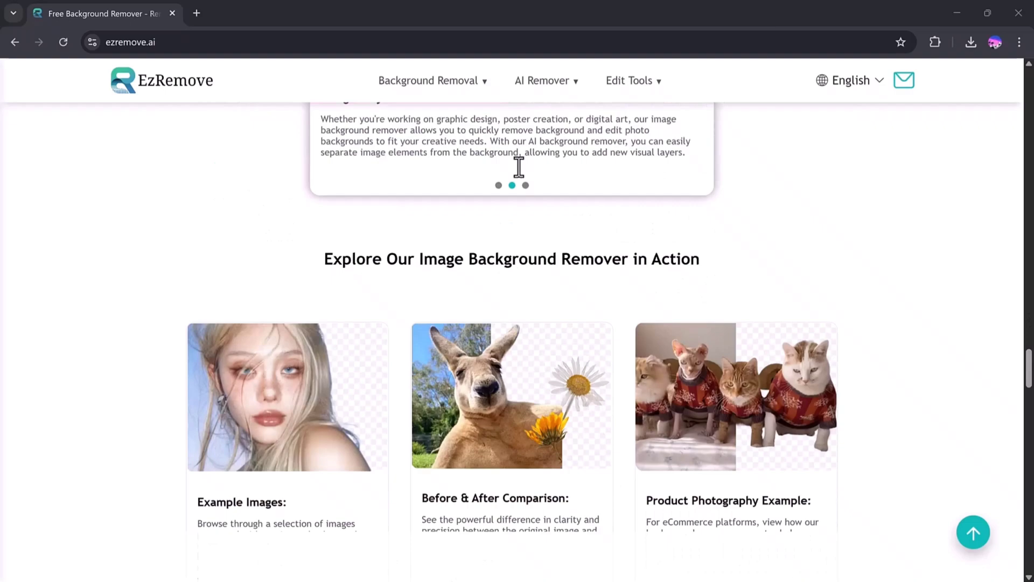
{"action": "scroll", "scroll_direction": "down", "scroll_amount": 3}
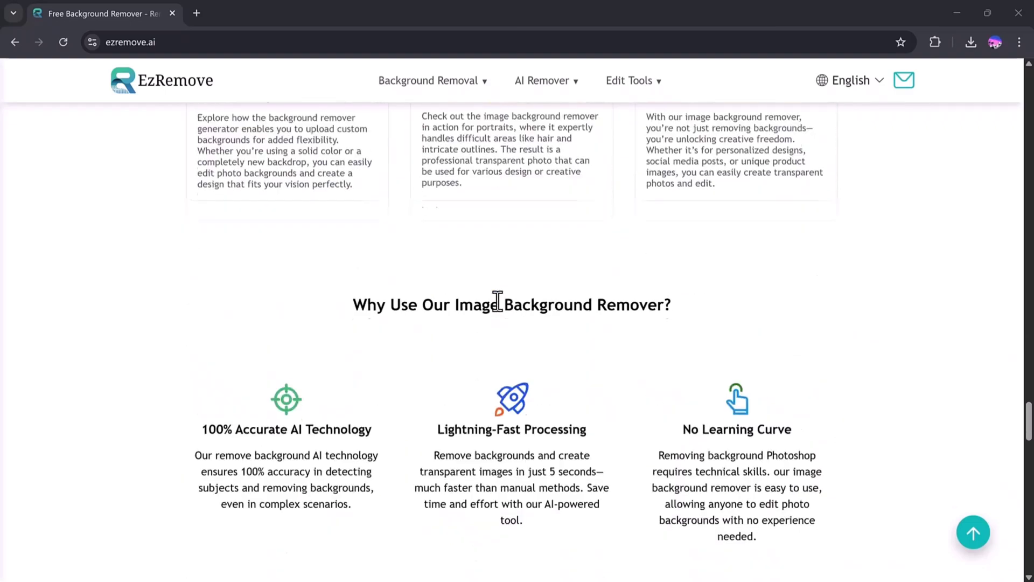
{"action": "scroll", "scroll_direction": "down", "scroll_amount": 3}
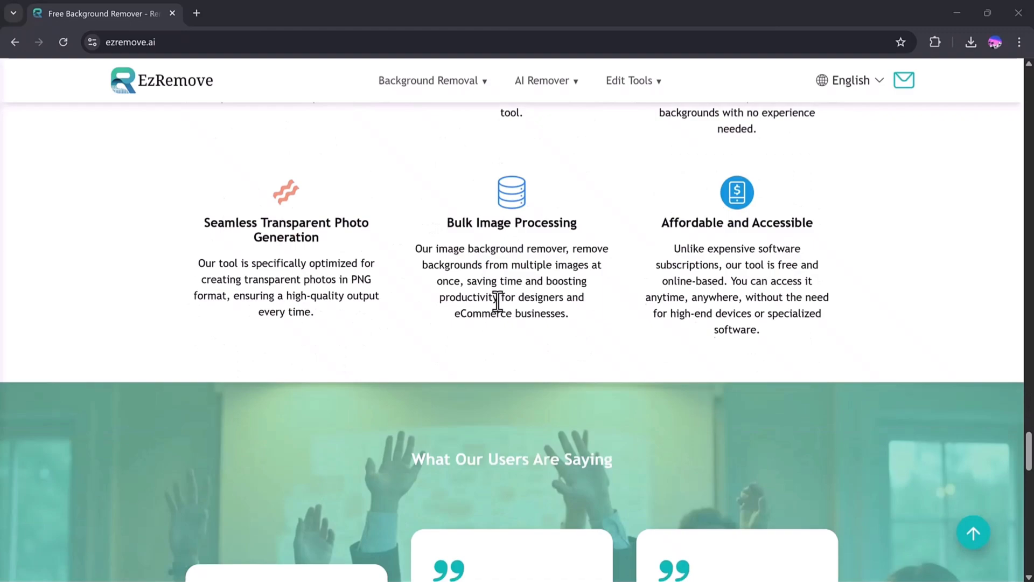
{"action": "scroll", "scroll_direction": "down", "scroll_amount": 3}
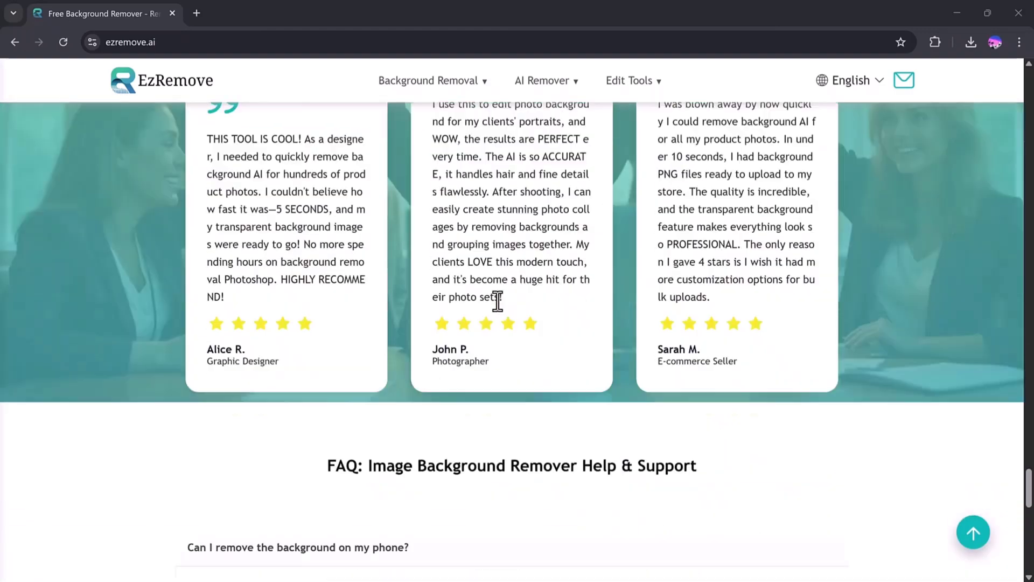
{"action": "scroll", "scroll_direction": "down", "scroll_amount": 3}
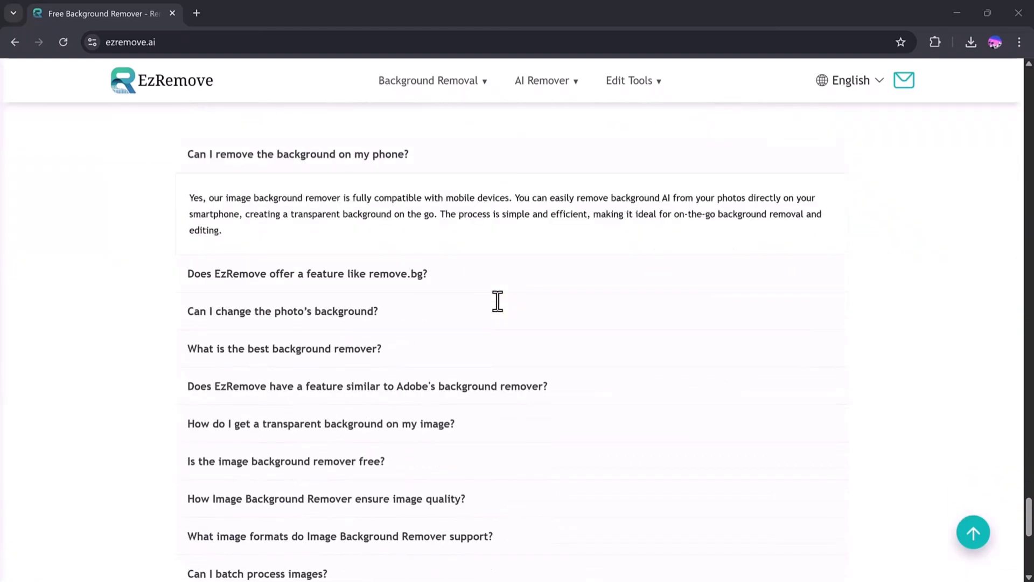
{"action": "scroll", "scroll_direction": "down", "scroll_amount": 3}
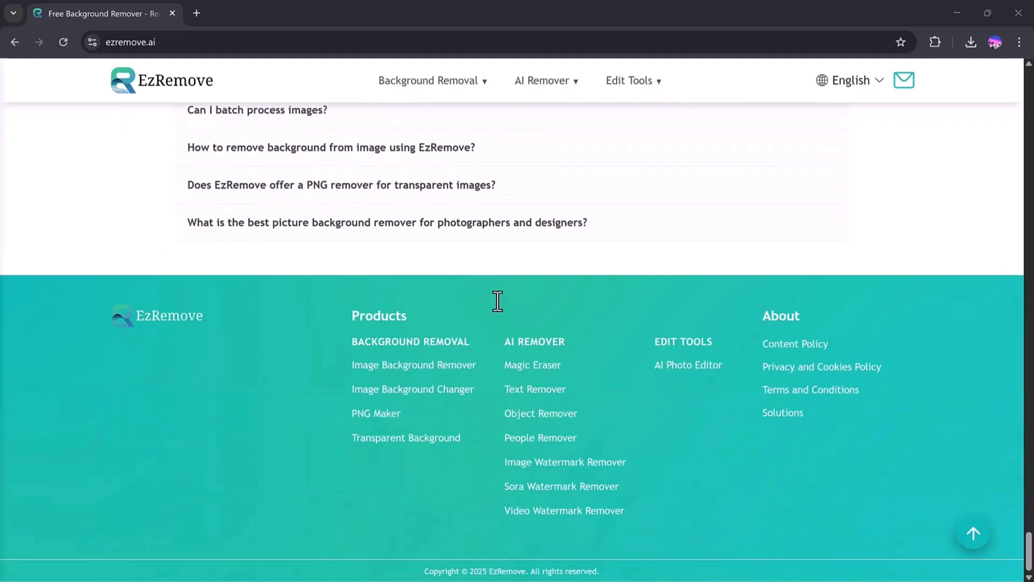
{"action": "scroll", "scroll_direction": "down", "scroll_amount": 3}
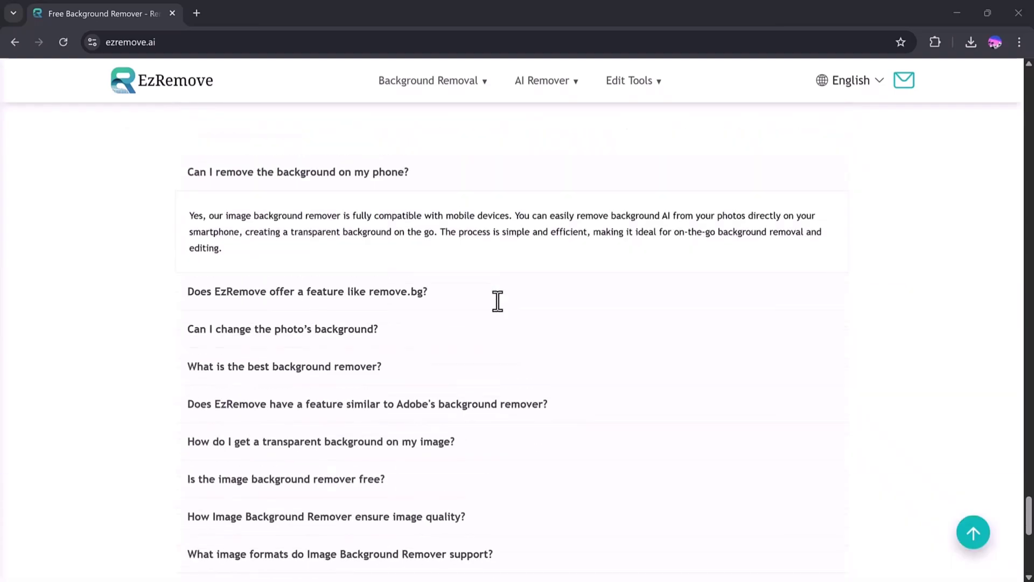
{"action": "scroll", "scroll_direction": "up", "scroll_amount": 3}
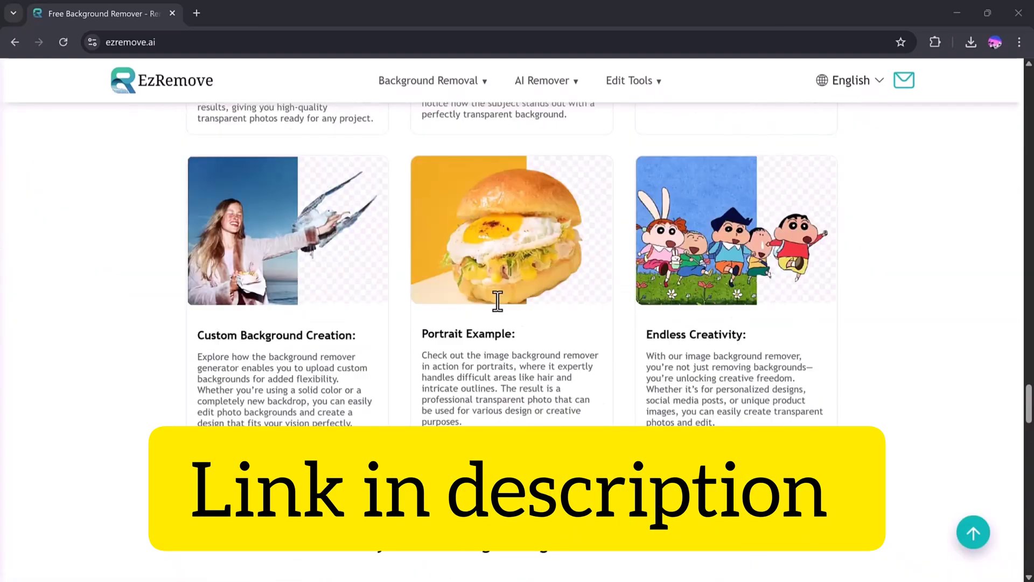
{"action": "scroll", "scroll_direction": "down", "scroll_amount": 3}
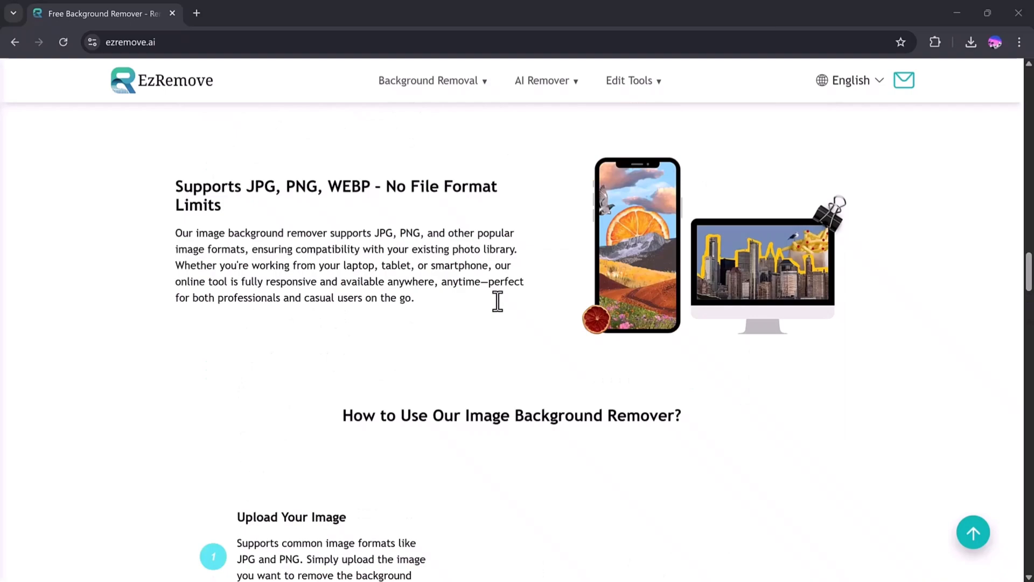
{"action": "scroll", "scroll_direction": "down", "scroll_amount": 3}
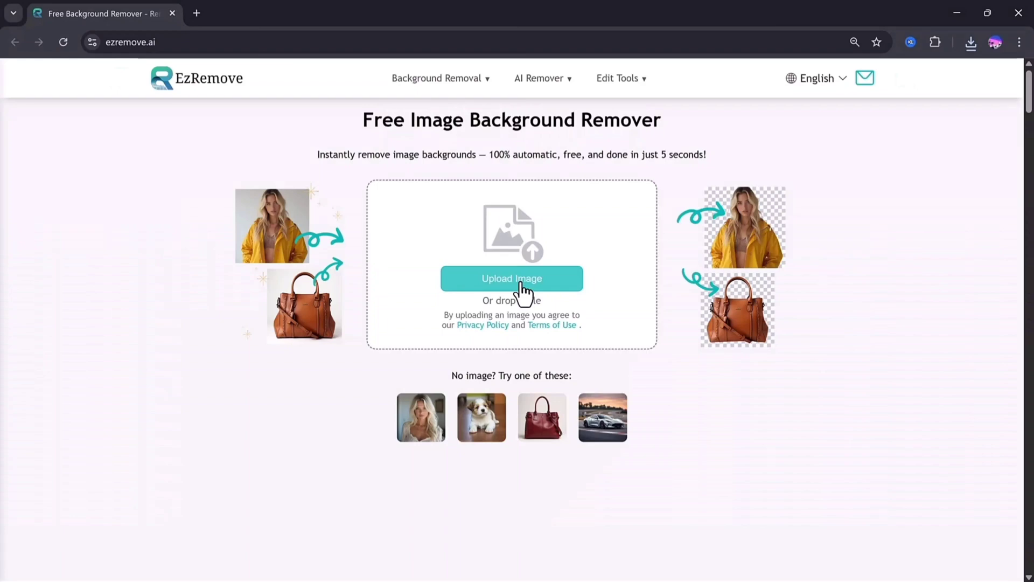
Step: Upload the smiling man's portrait from Downloads for background removal
{"action": "left_click", "coordinate": [511, 278]}
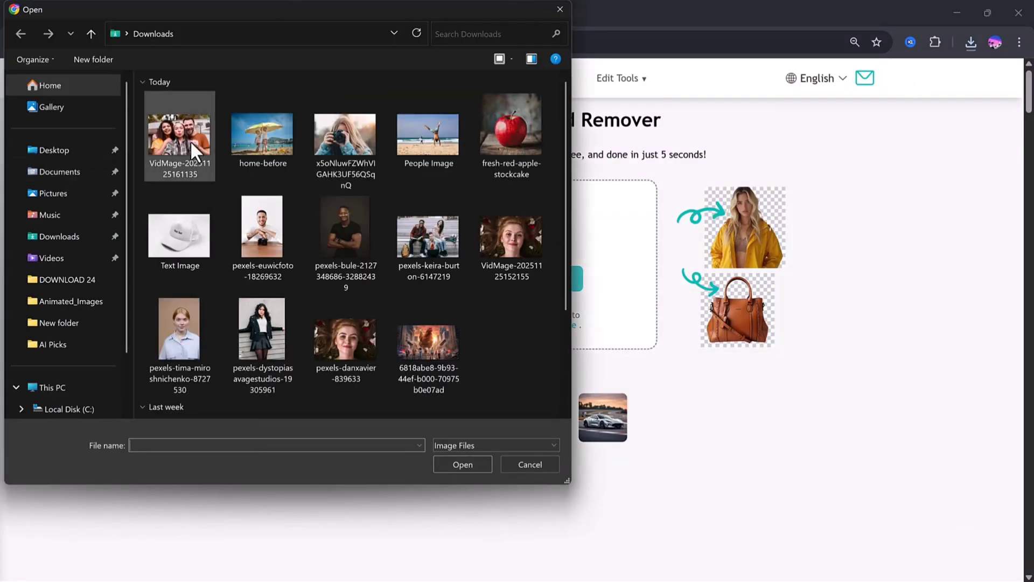
{"action": "double_click", "coordinate": [344, 227]}
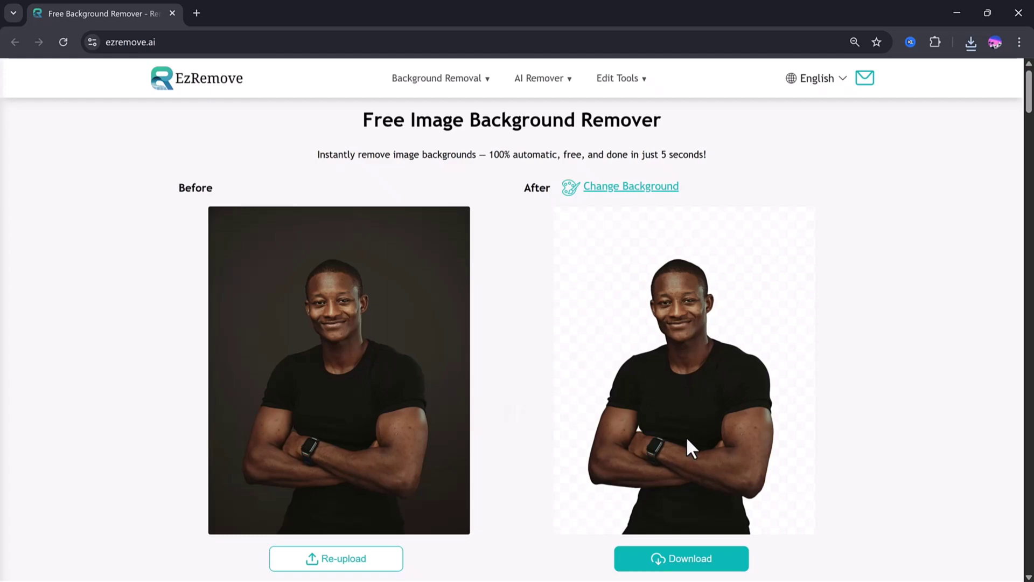
{"action": "mouse_move", "coordinate": [637, 370]}
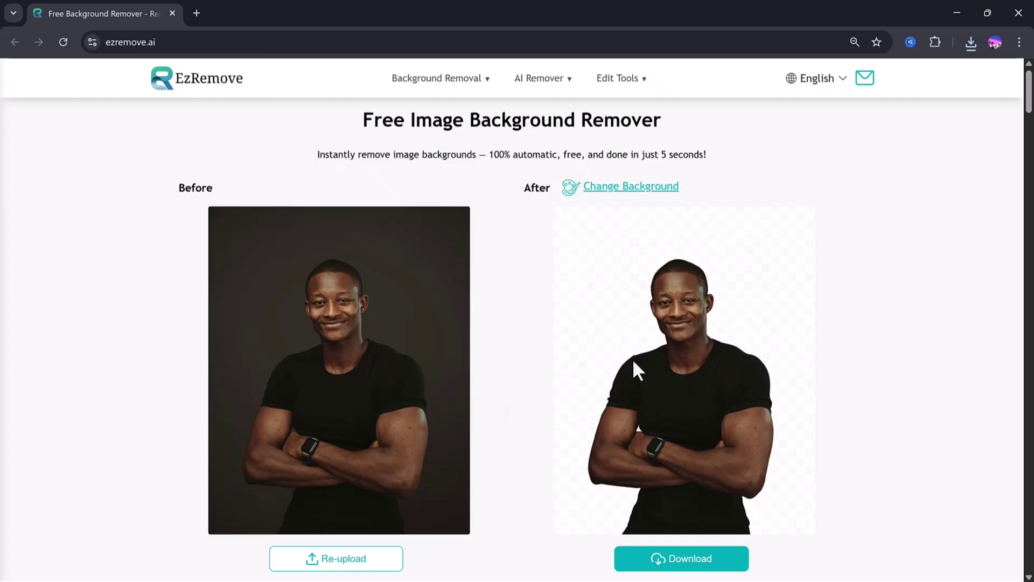
{"action": "mouse_move", "coordinate": [630, 186]}
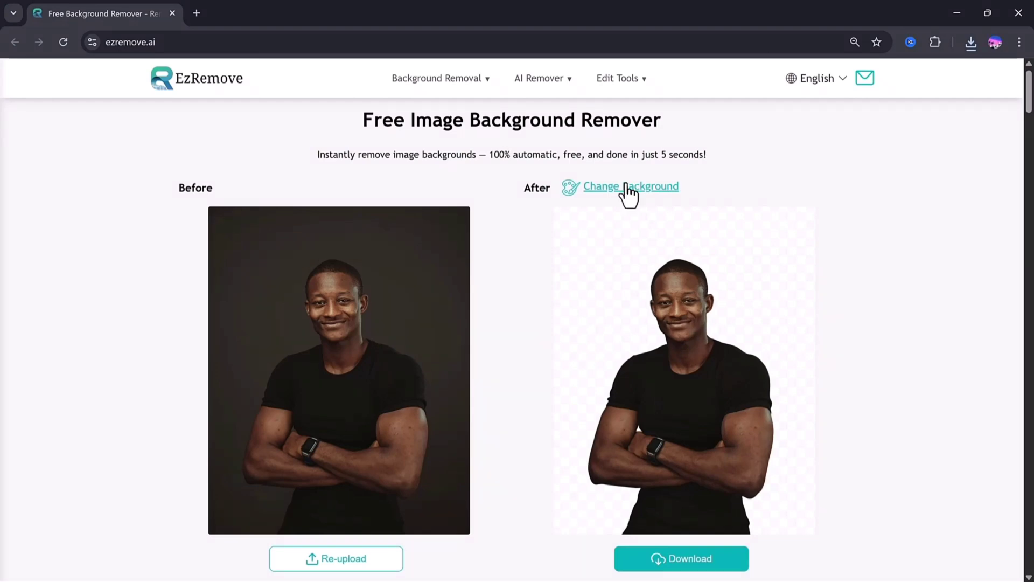
Step: In Change Background, try dark green, lilac and teal colours behind the cutout
{"action": "left_click", "coordinate": [631, 187]}
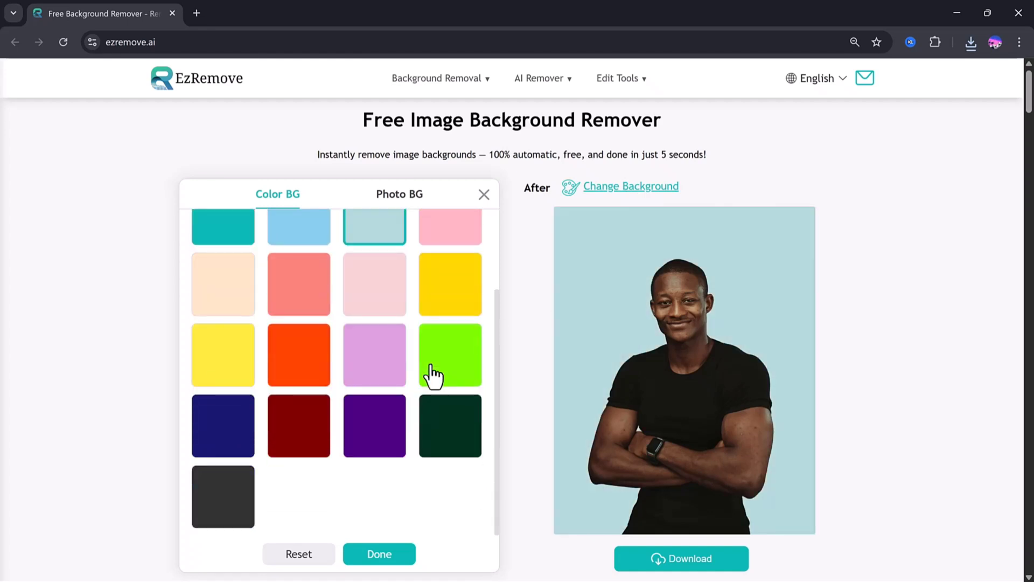
{"action": "left_click", "coordinate": [449, 426]}
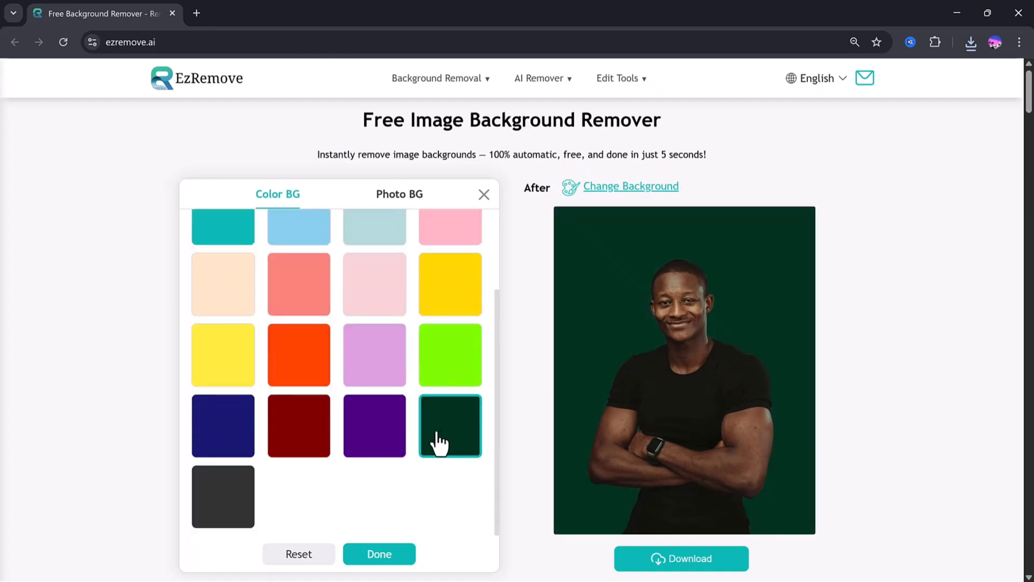
{"action": "left_click", "coordinate": [374, 449]}
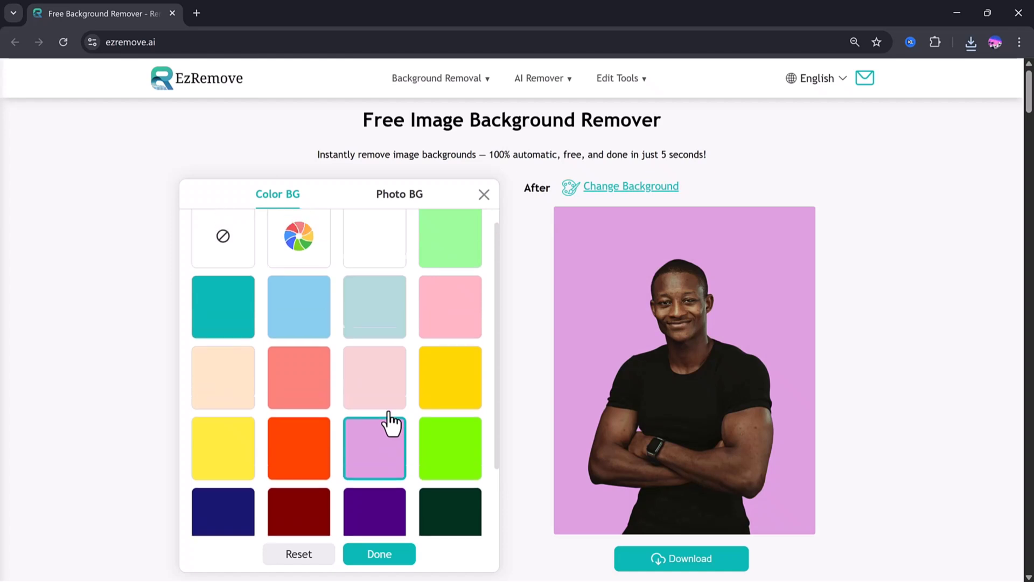
{"action": "left_click", "coordinate": [223, 319]}
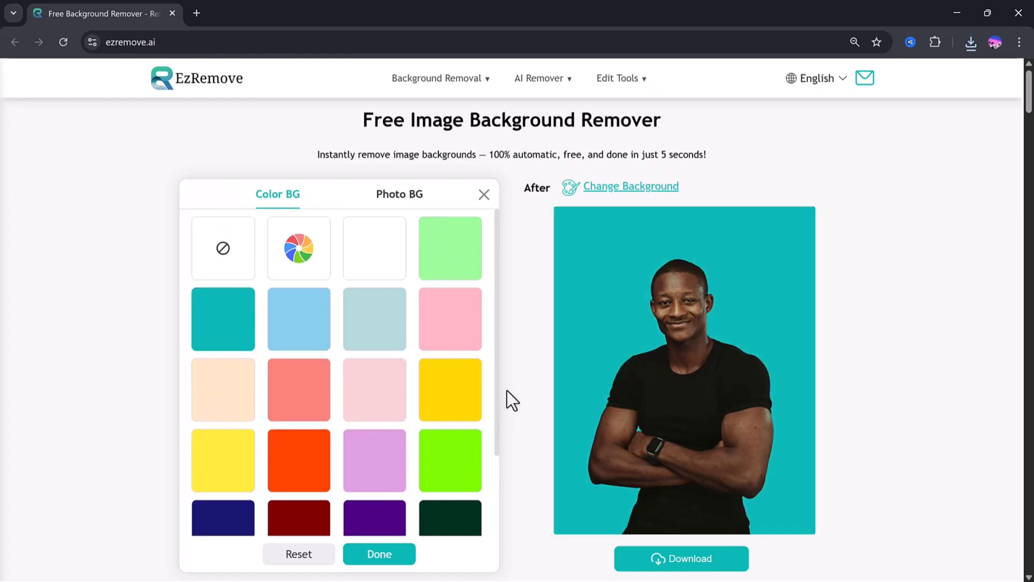
Step: Pick light blue from the custom colour picker and confirm it as the background
{"action": "left_click", "coordinate": [298, 248]}
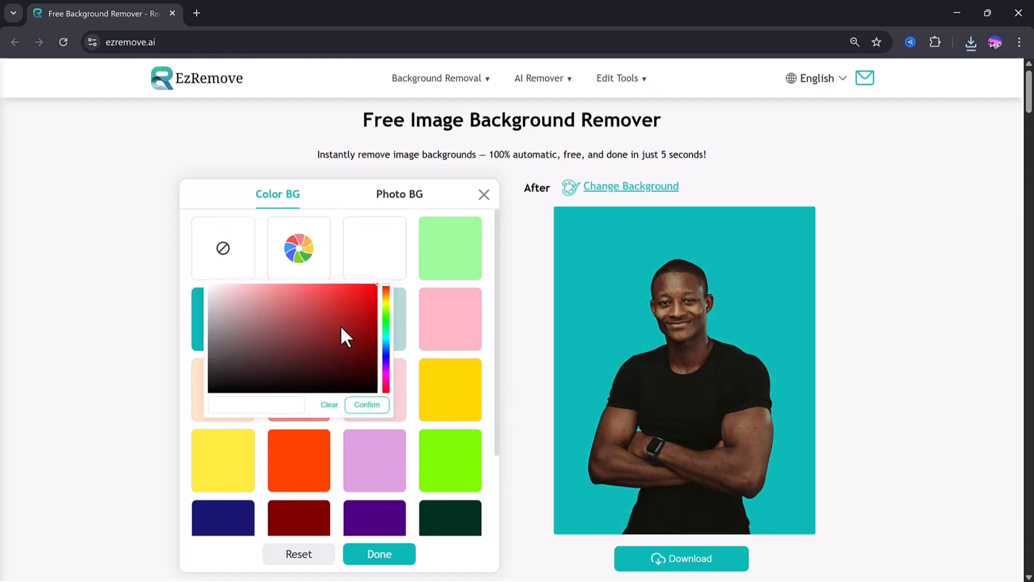
{"action": "left_click", "coordinate": [341, 325]}
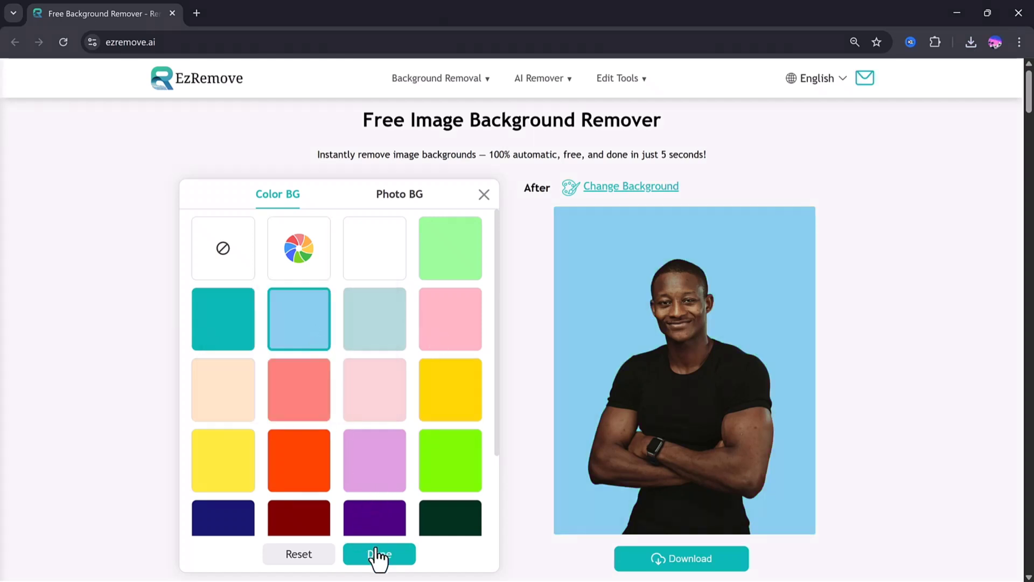
{"action": "left_click", "coordinate": [378, 554]}
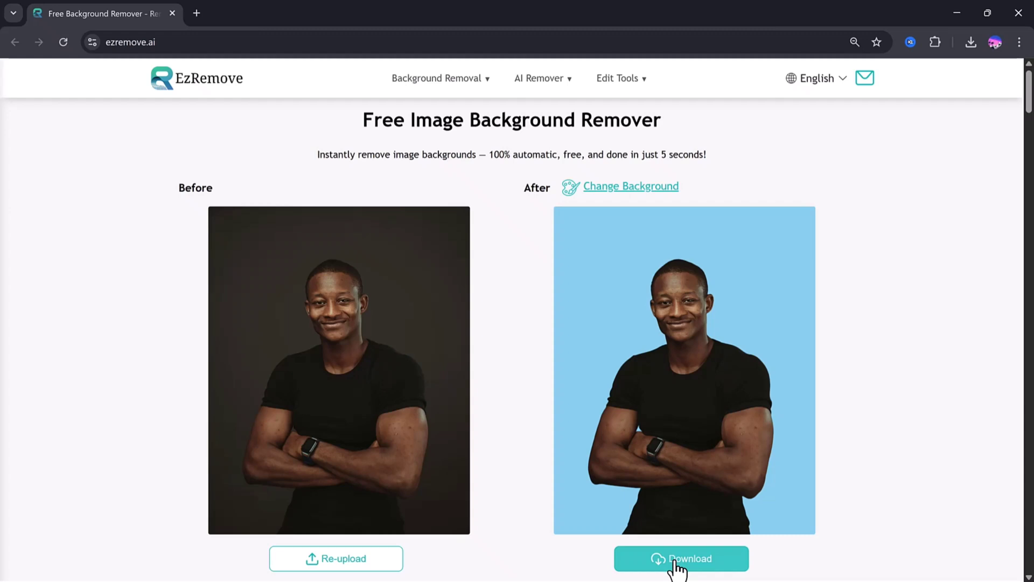
{"action": "mouse_move", "coordinate": [655, 461]}
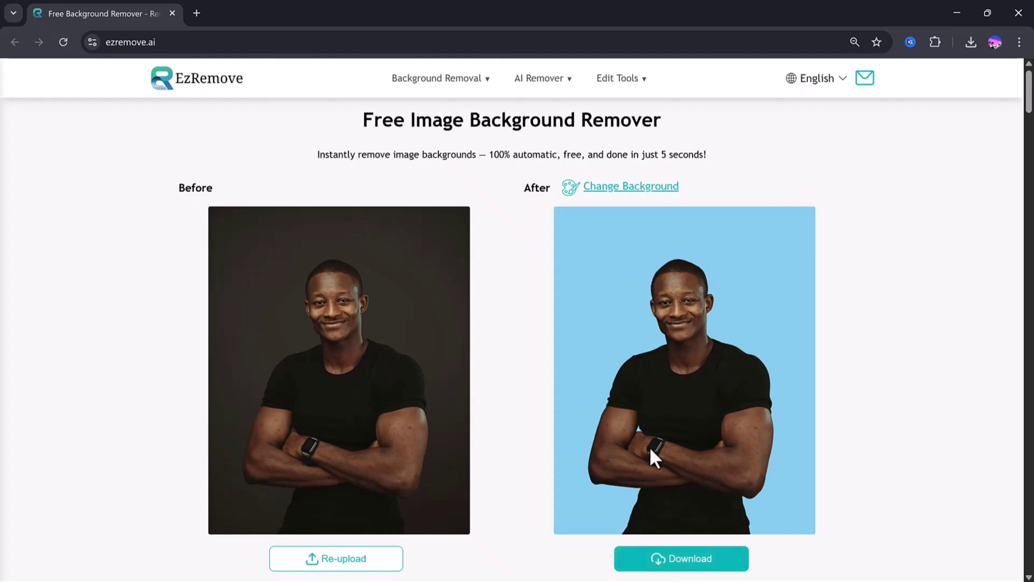
{"action": "mouse_move", "coordinate": [551, 275]}
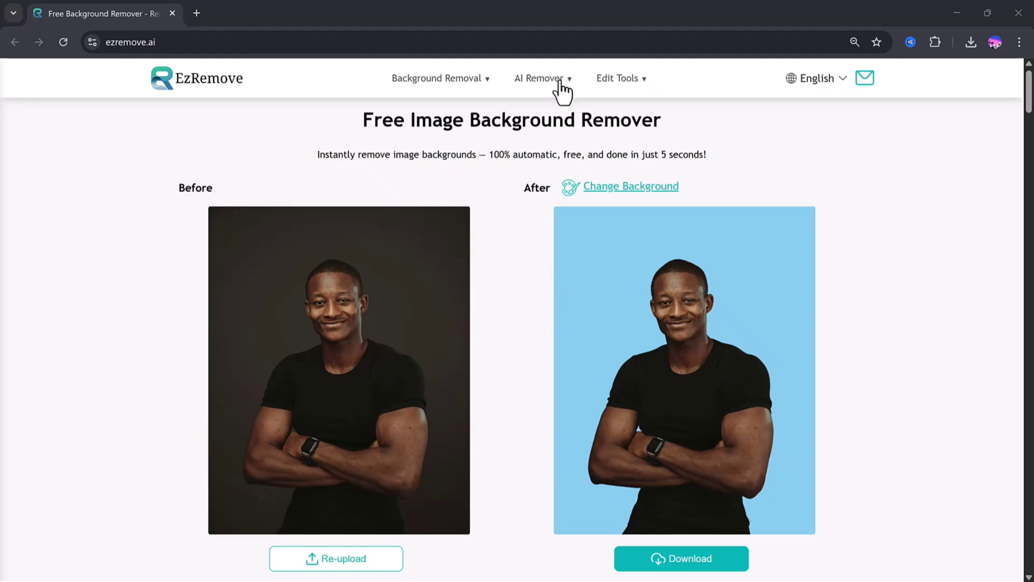
Step: Switch to the Text Remover tool from the AI Remover menu
{"action": "left_click", "coordinate": [541, 77]}
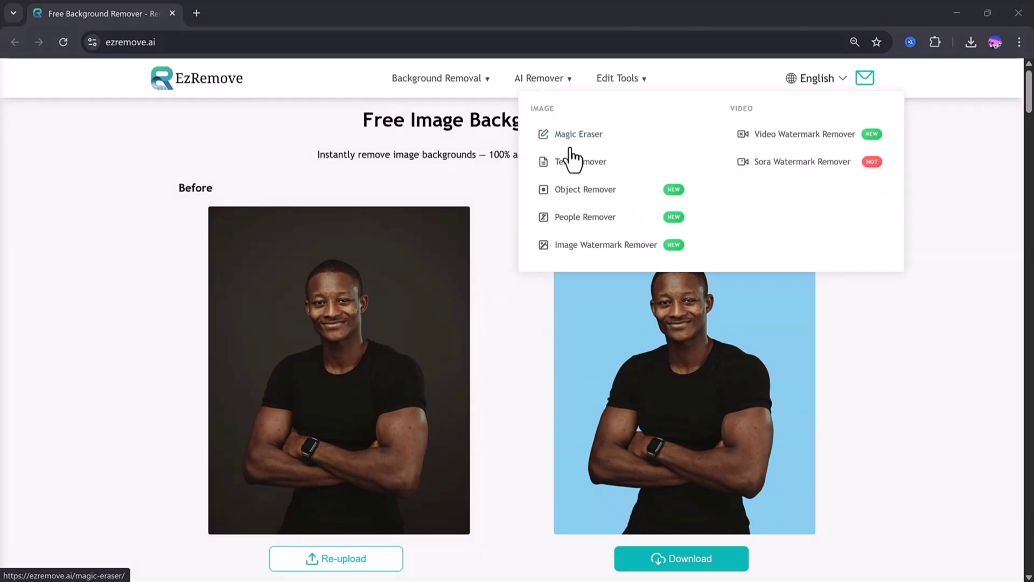
{"action": "left_click", "coordinate": [580, 161]}
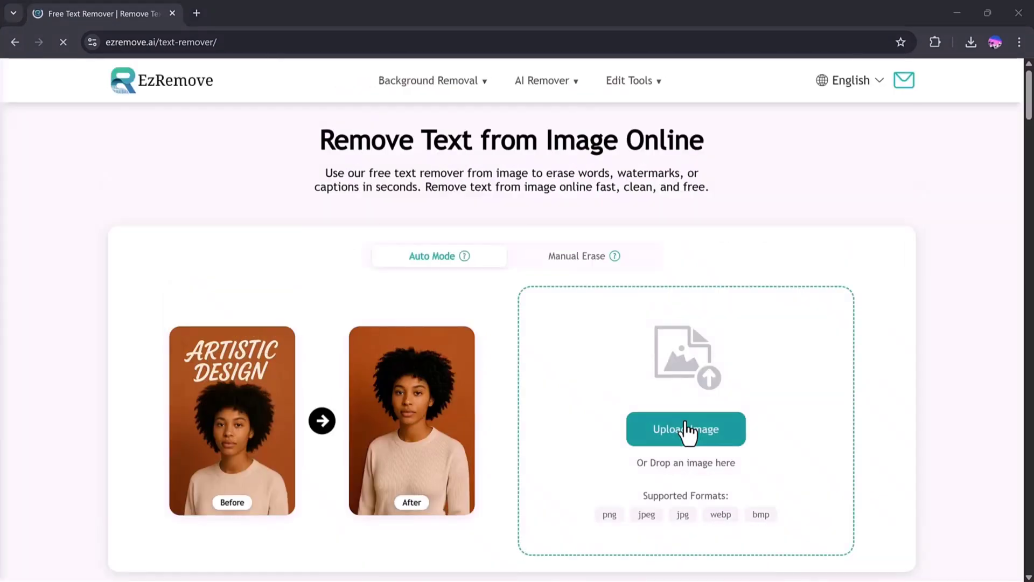
Step: Upload the white cap photo to the text remover
{"action": "left_click", "coordinate": [685, 429]}
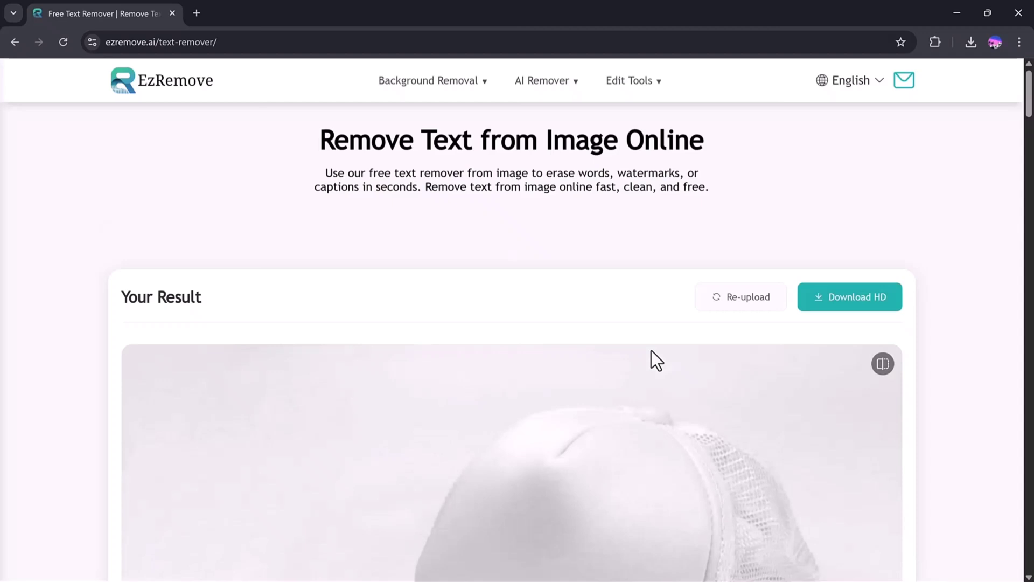
Step: Download the text-free cap result as an HD PNG
{"action": "scroll", "scroll_direction": "down", "scroll_amount": 3}
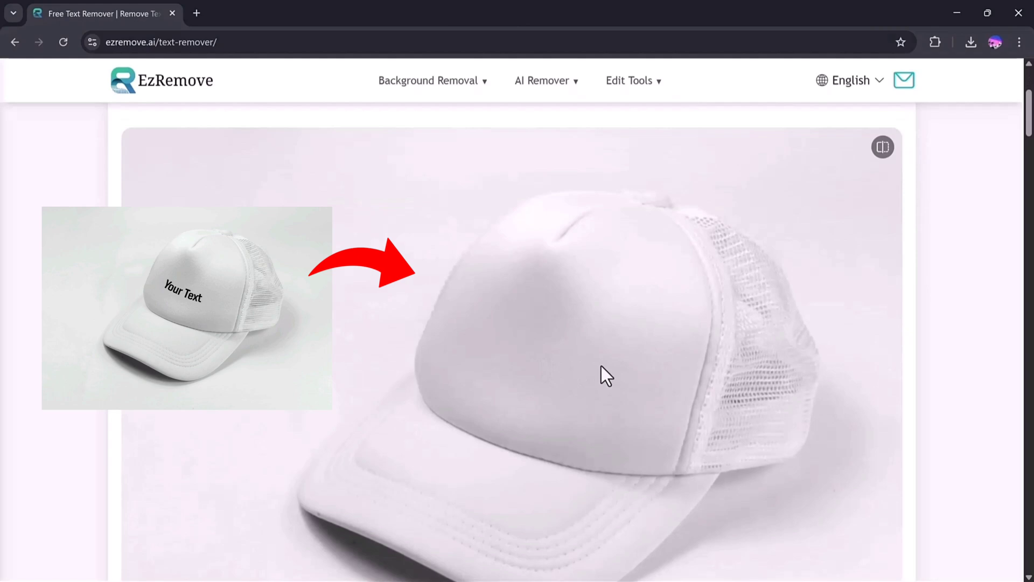
{"action": "left_click", "coordinate": [971, 42]}
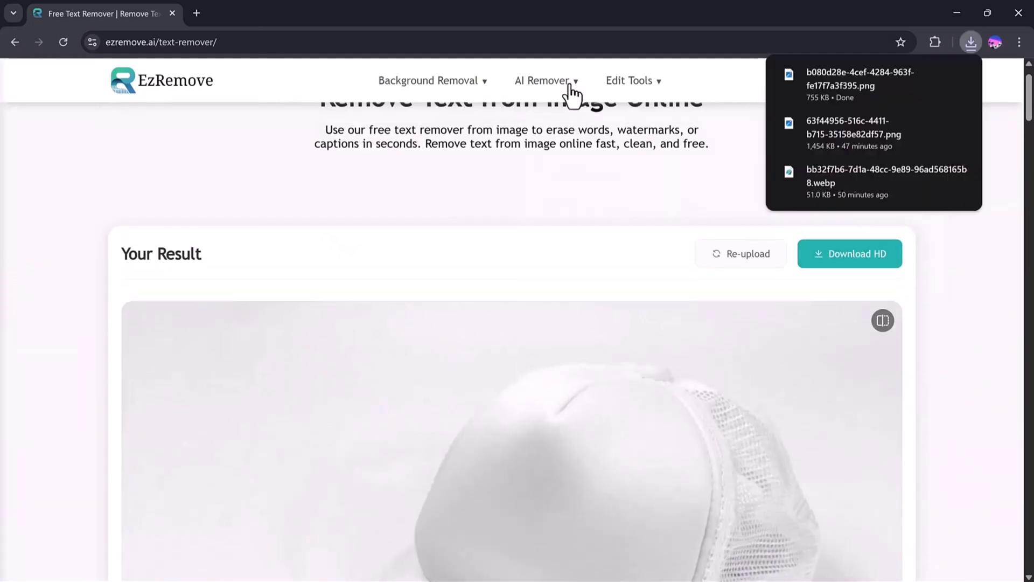
Step: Switch to the Object Remover tool and scroll through its page
{"action": "left_click", "coordinate": [543, 80]}
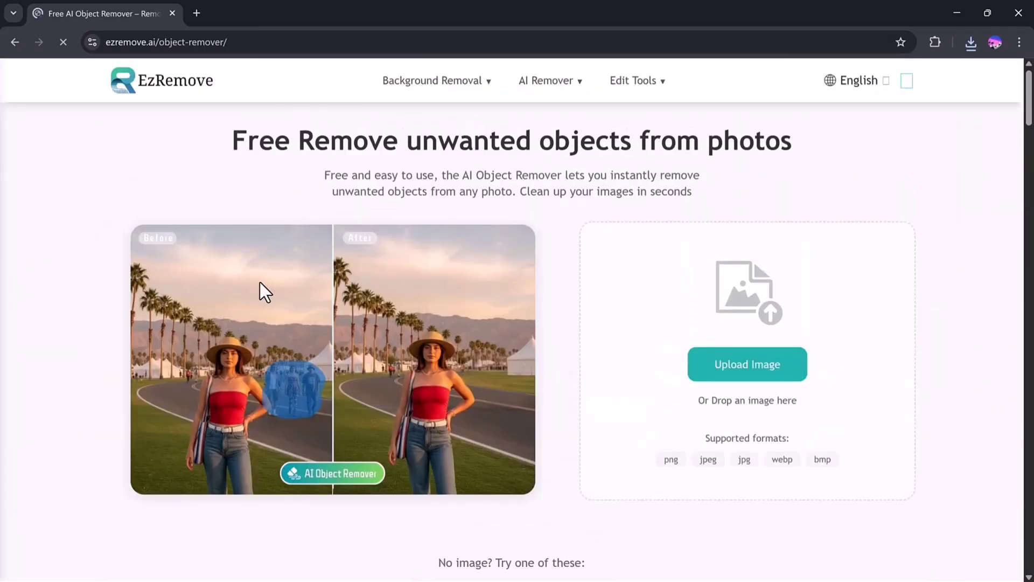
{"action": "scroll", "scroll_direction": "down", "scroll_amount": 3}
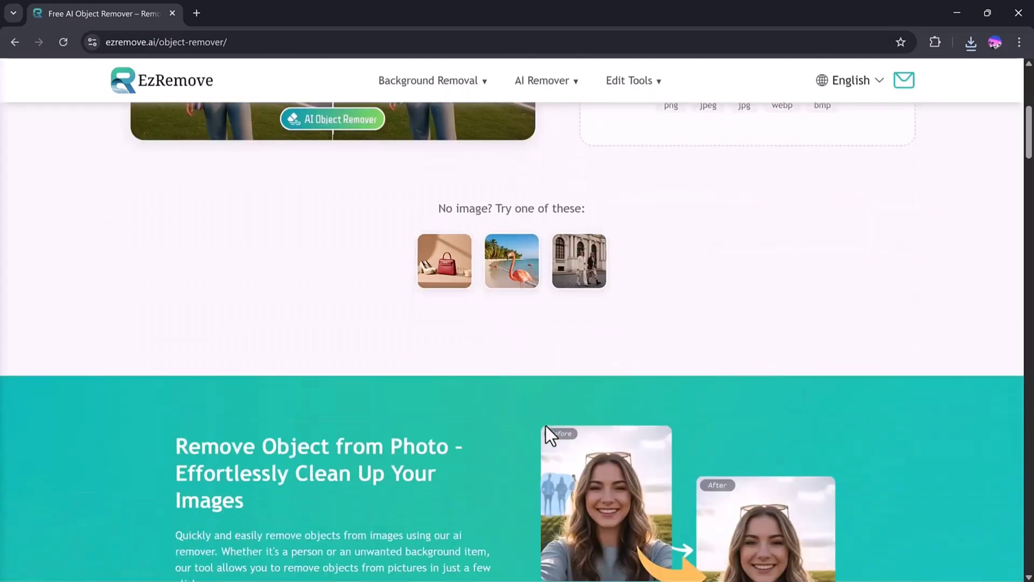
{"action": "scroll", "scroll_direction": "down", "scroll_amount": 3}
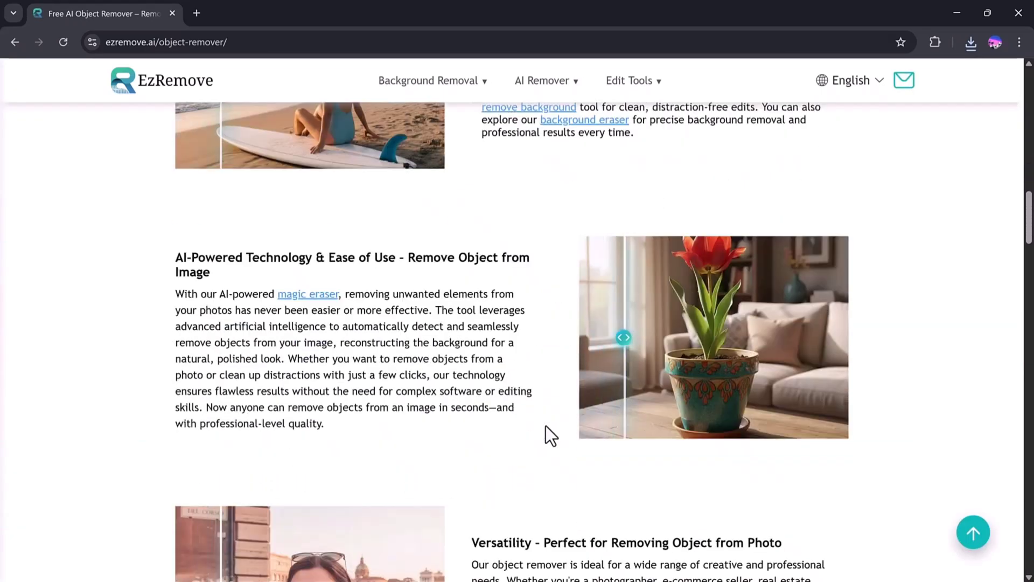
{"action": "scroll", "scroll_direction": "down", "scroll_amount": 3}
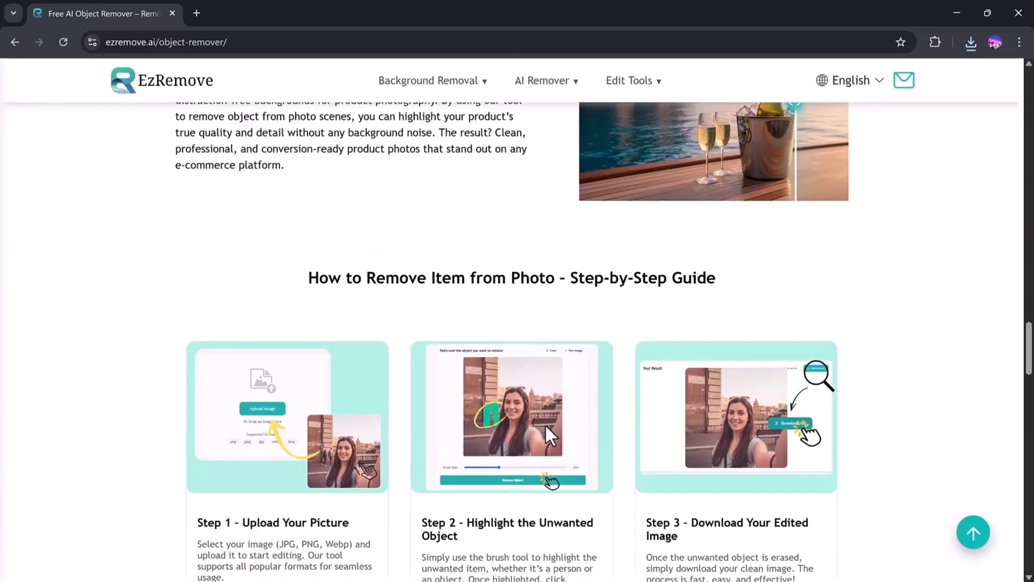
{"action": "scroll", "scroll_direction": "down", "scroll_amount": 3}
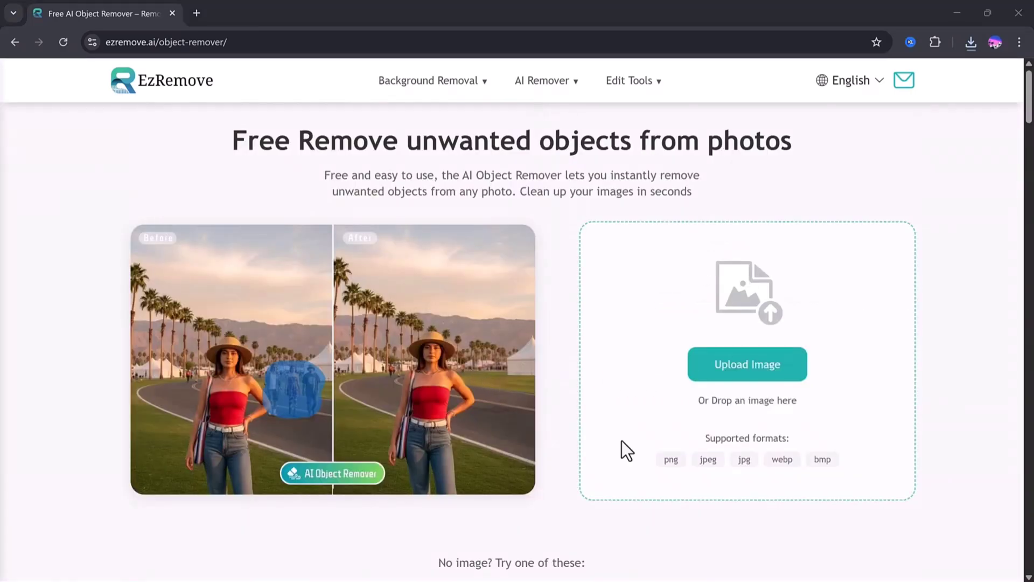
Step: Upload the sky photo with birds and brush over two birds on the left for removal
{"action": "left_click", "coordinate": [747, 364]}
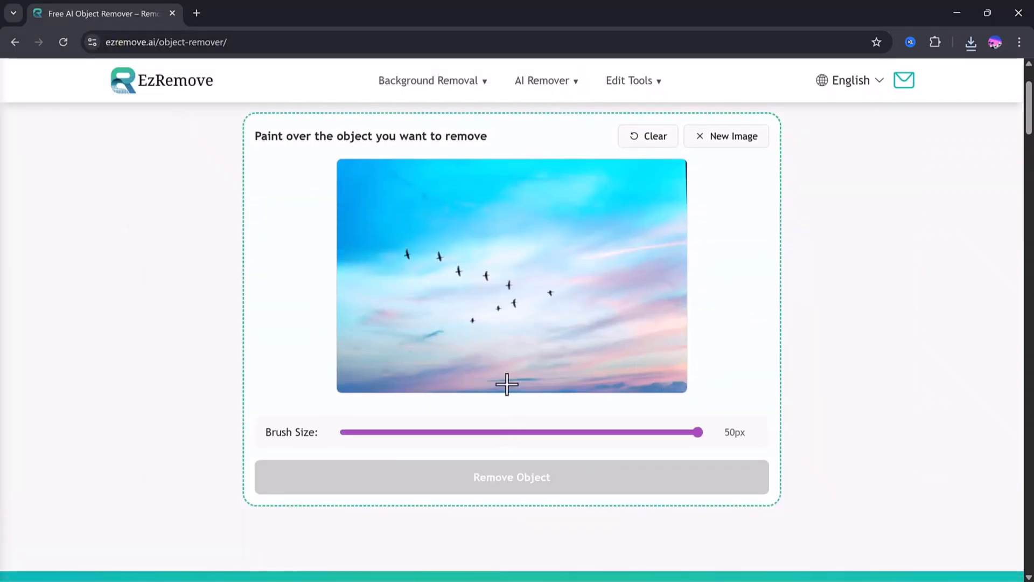
{"action": "mouse_move", "coordinate": [406, 249]}
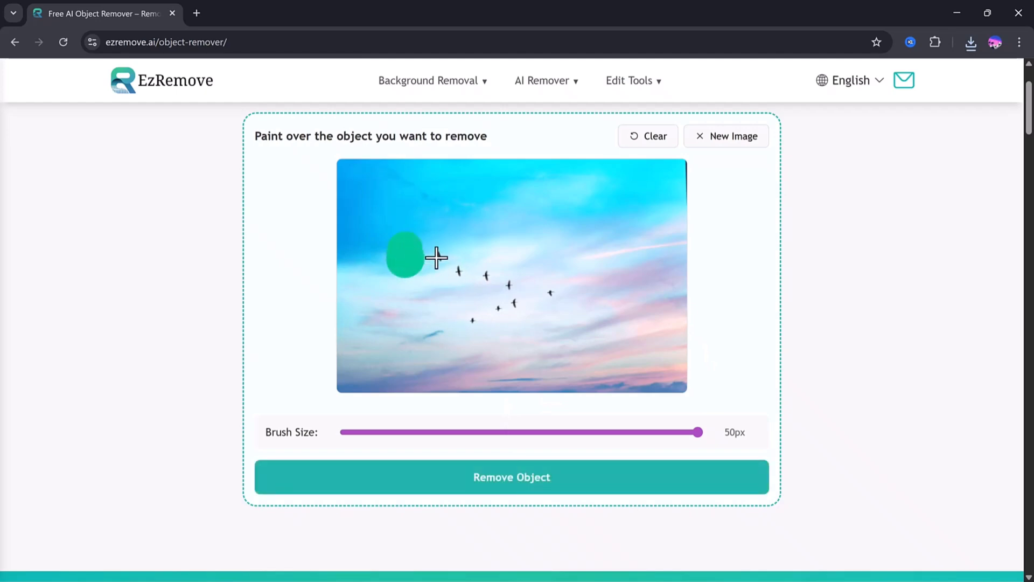
{"action": "left_click", "coordinate": [435, 257]}
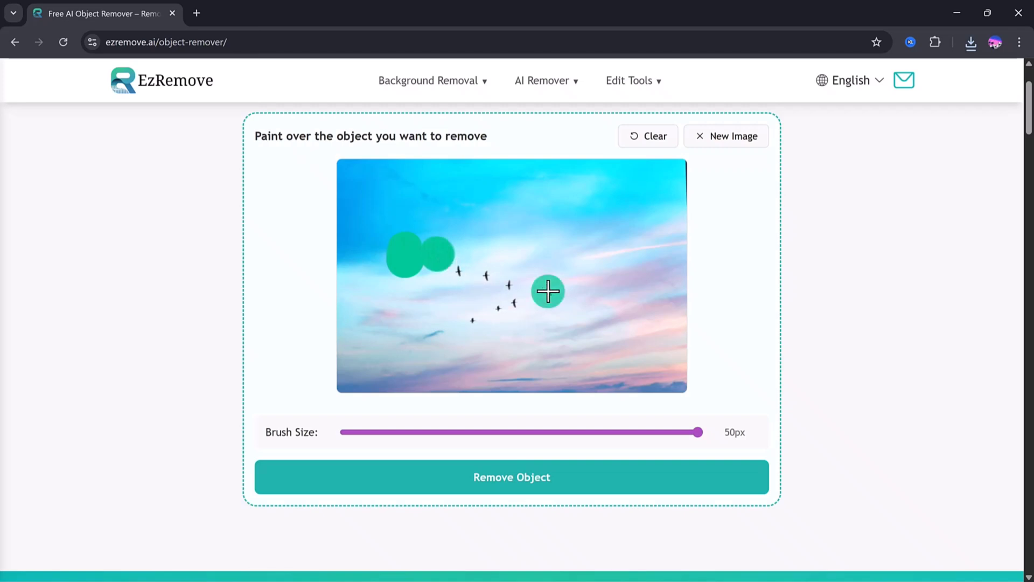
{"action": "left_click", "coordinate": [511, 478]}
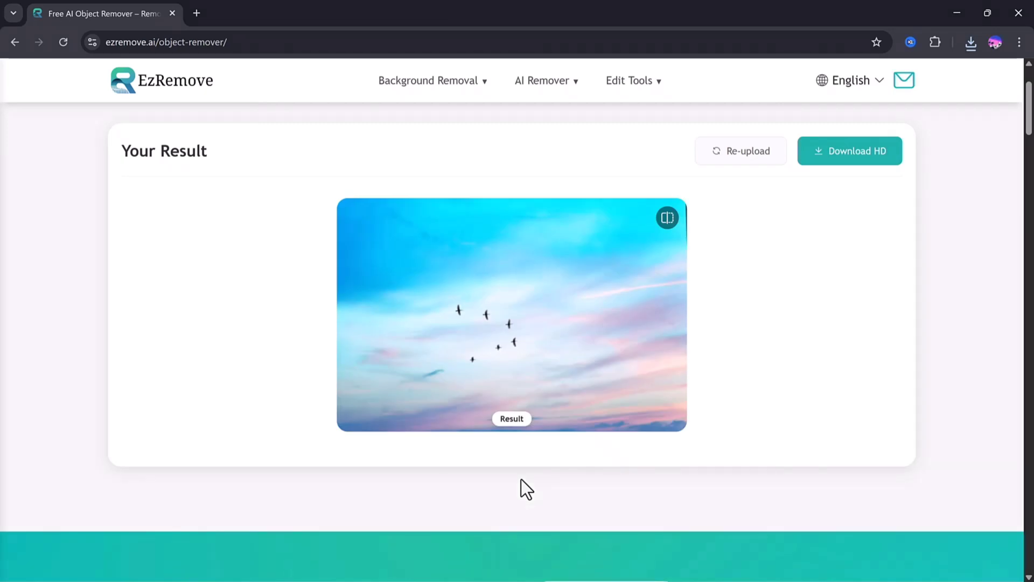
{"action": "mouse_move", "coordinate": [533, 472]}
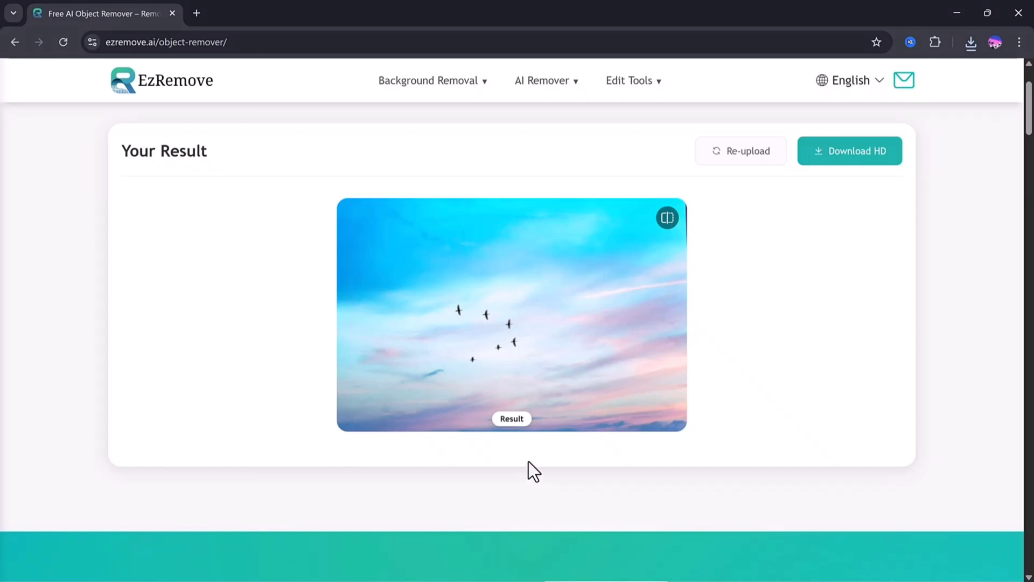
{"action": "mouse_move", "coordinate": [503, 358]}
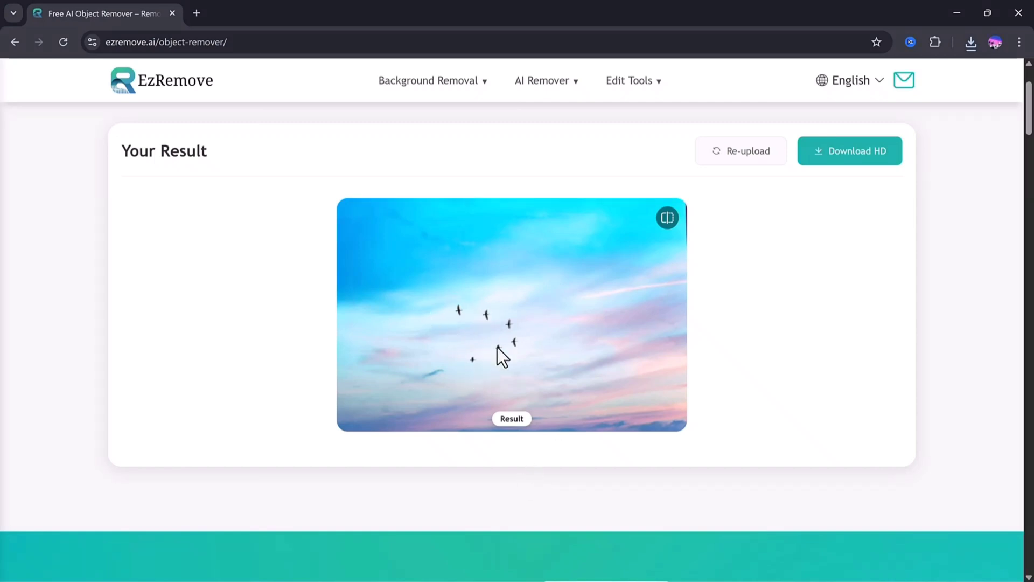
Step: Review the bird-erased sky result and reopen the AI Remover menu
{"action": "left_click", "coordinate": [667, 217]}
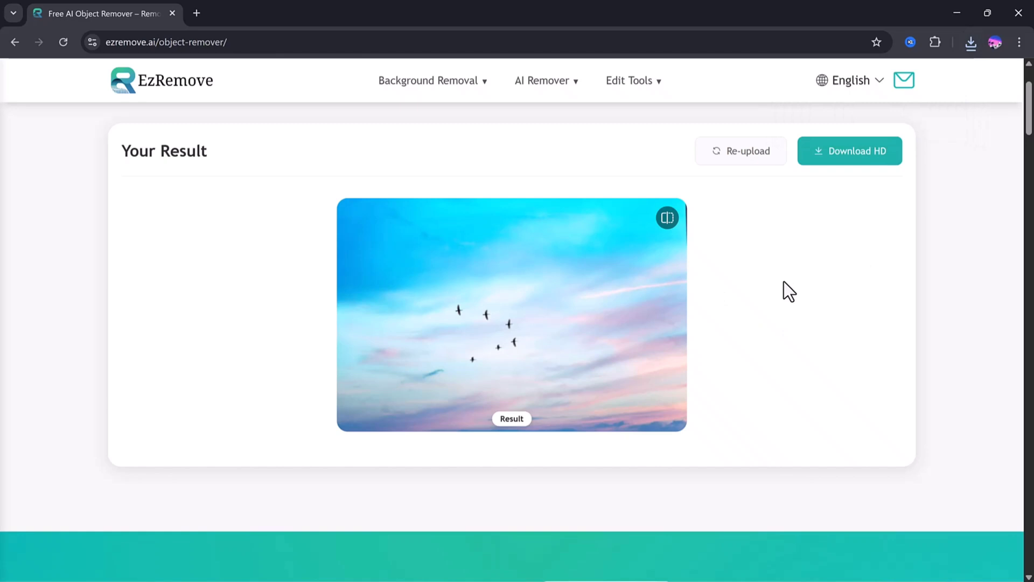
{"action": "left_click", "coordinate": [543, 81]}
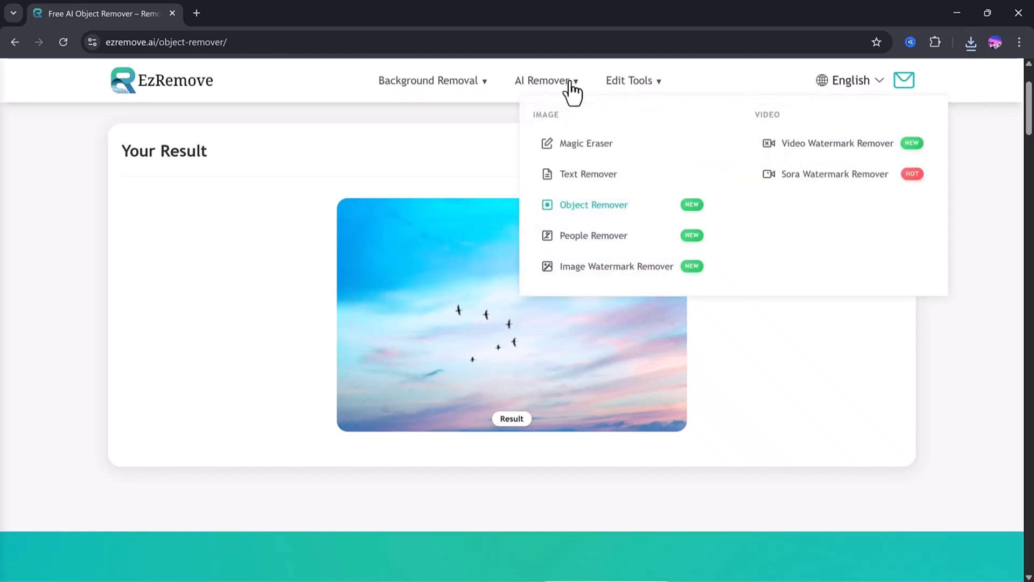
Step: Switch to the People Remover and upload the beach handstand photo
{"action": "left_click", "coordinate": [593, 236]}
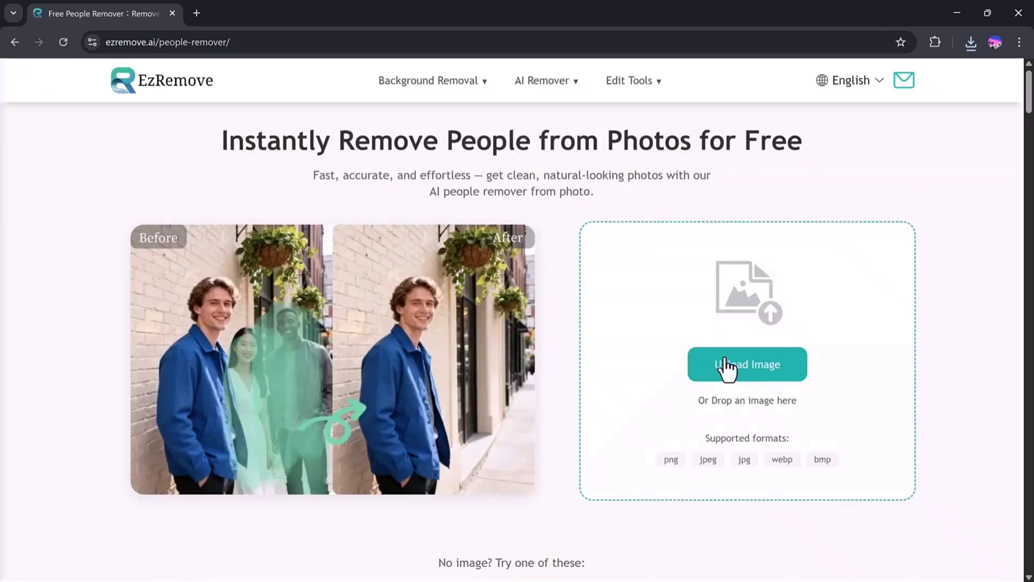
{"action": "left_click", "coordinate": [746, 365]}
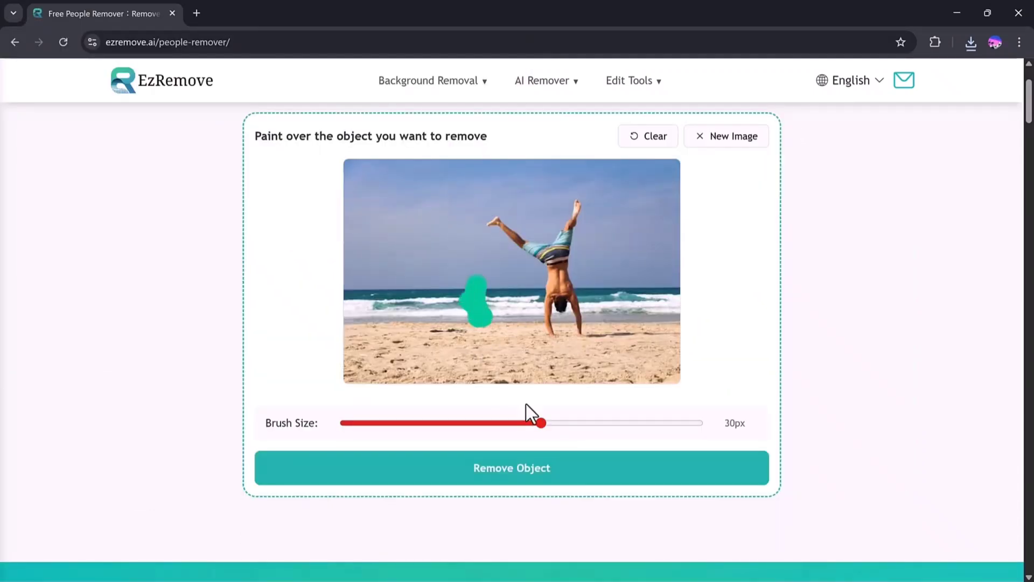
Step: Run Remove Object to erase the painted walking figure from the beach photo
{"action": "left_click", "coordinate": [510, 467]}
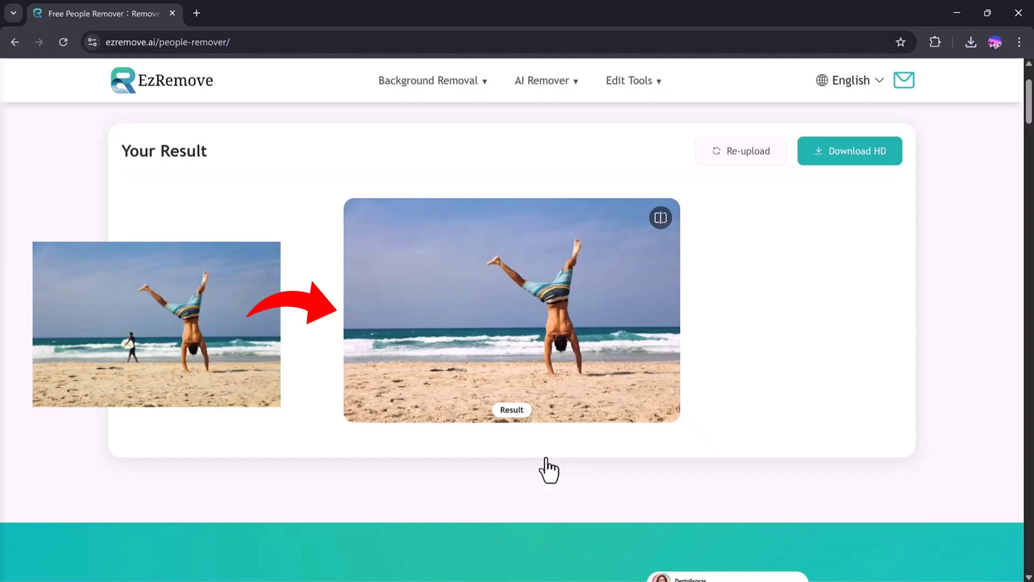
{"action": "mouse_move", "coordinate": [854, 183]}
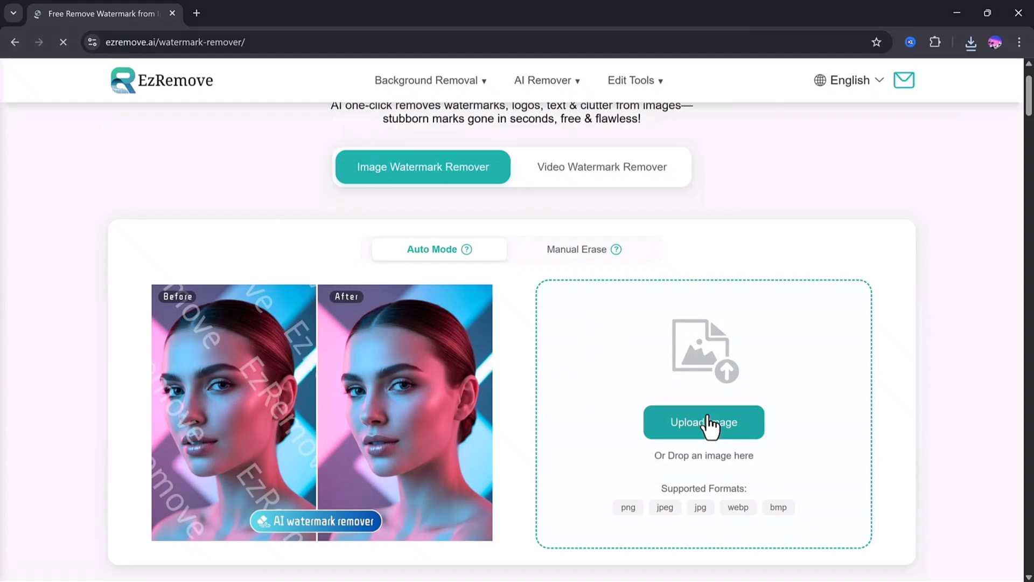
Step: Upload the umbrella beach photo to the Image Watermark Remover and view the cleaned result
{"action": "left_click", "coordinate": [703, 423]}
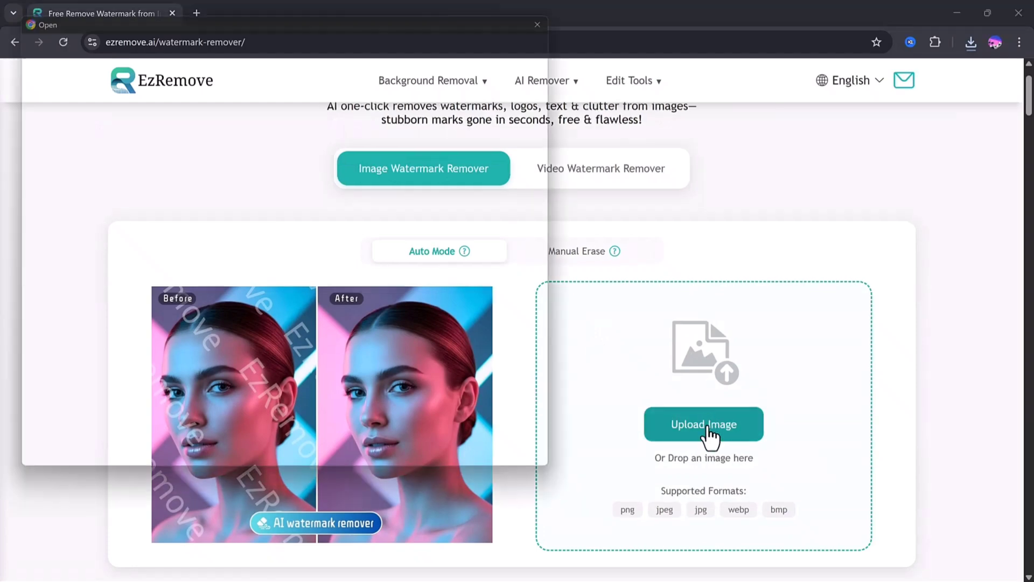
{"action": "left_click", "coordinate": [703, 424]}
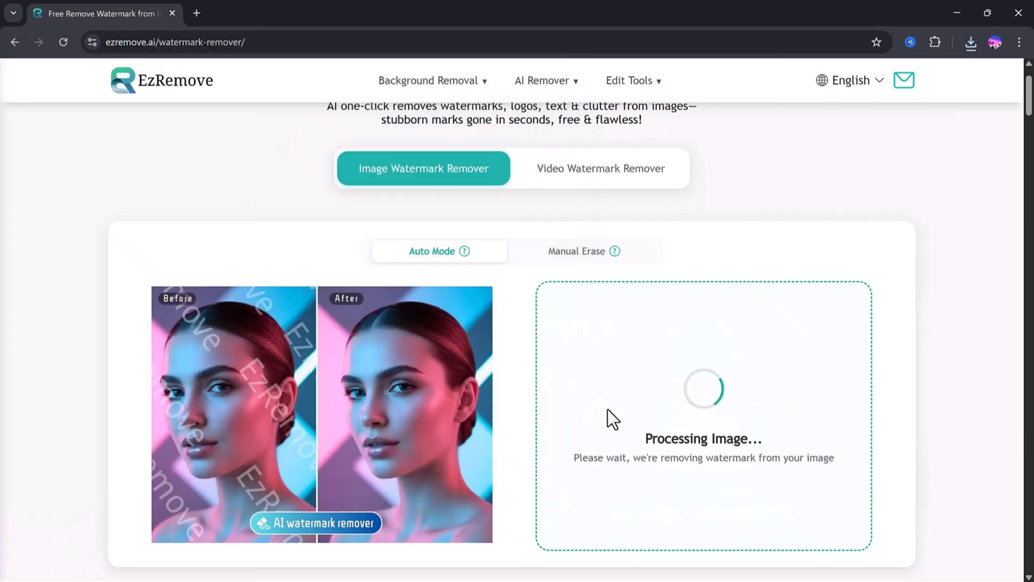
{"action": "mouse_move", "coordinate": [883, 439]}
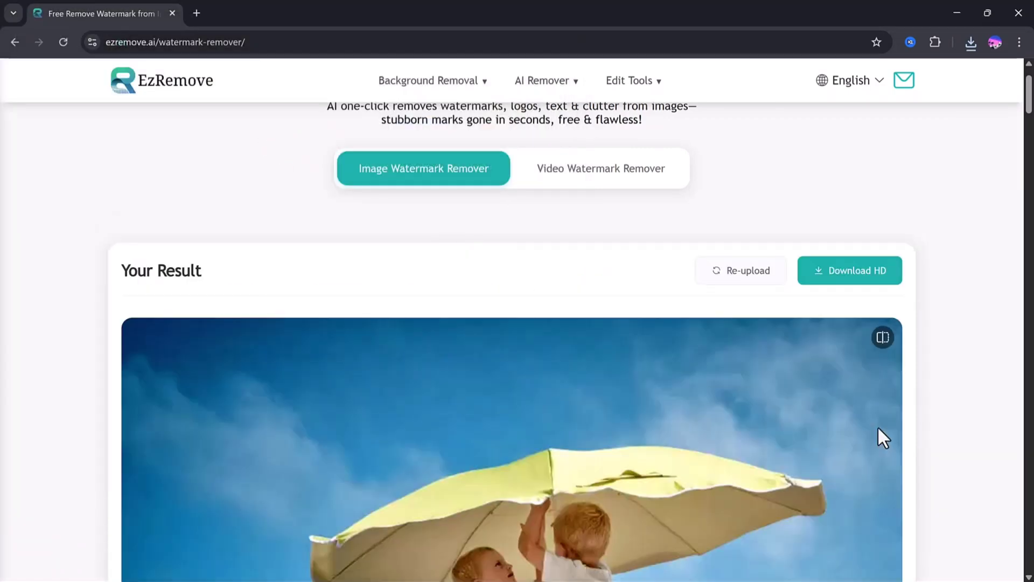
{"action": "scroll", "scroll_direction": "down", "scroll_amount": 3}
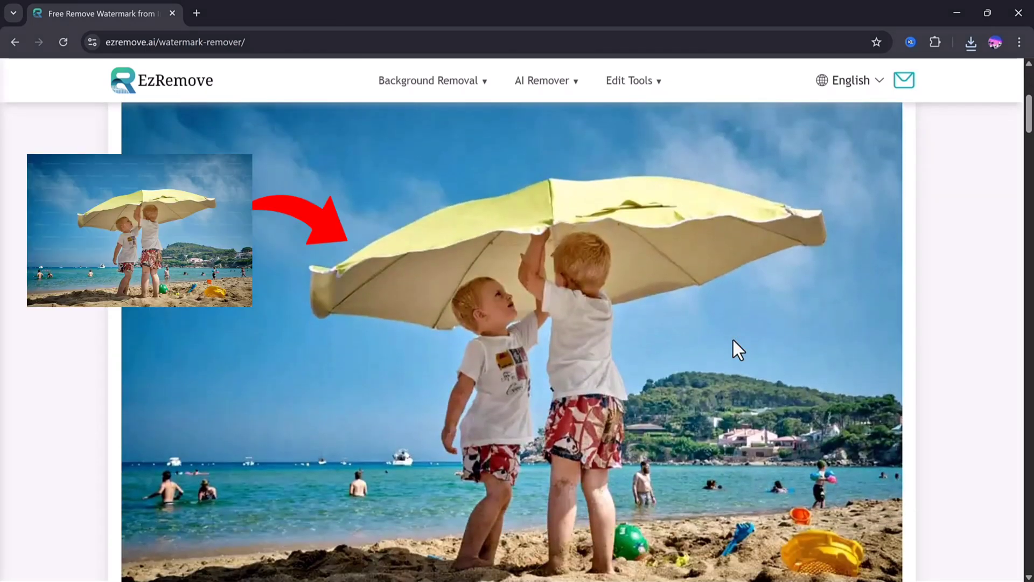
{"action": "scroll", "scroll_direction": "down", "scroll_amount": 3}
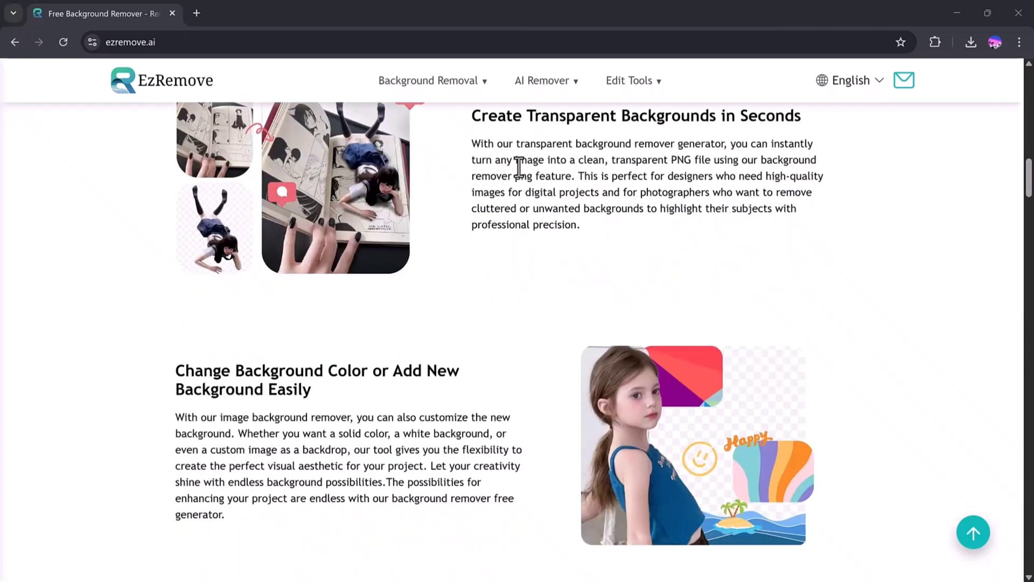
{"action": "scroll", "scroll_direction": "down", "scroll_amount": 3}
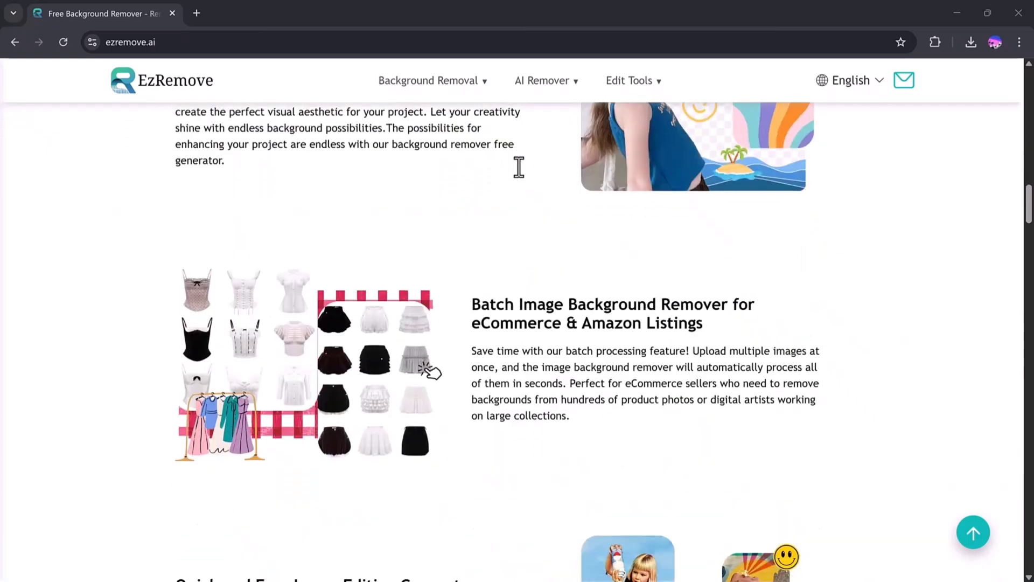
{"action": "scroll", "scroll_direction": "down", "scroll_amount": 3}
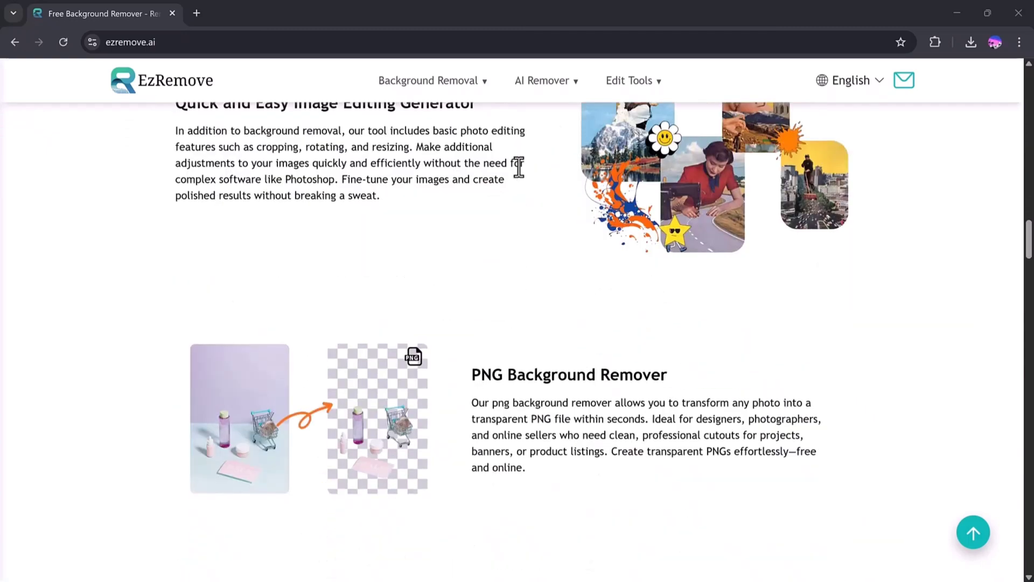
{"action": "scroll", "scroll_direction": "down", "scroll_amount": 3}
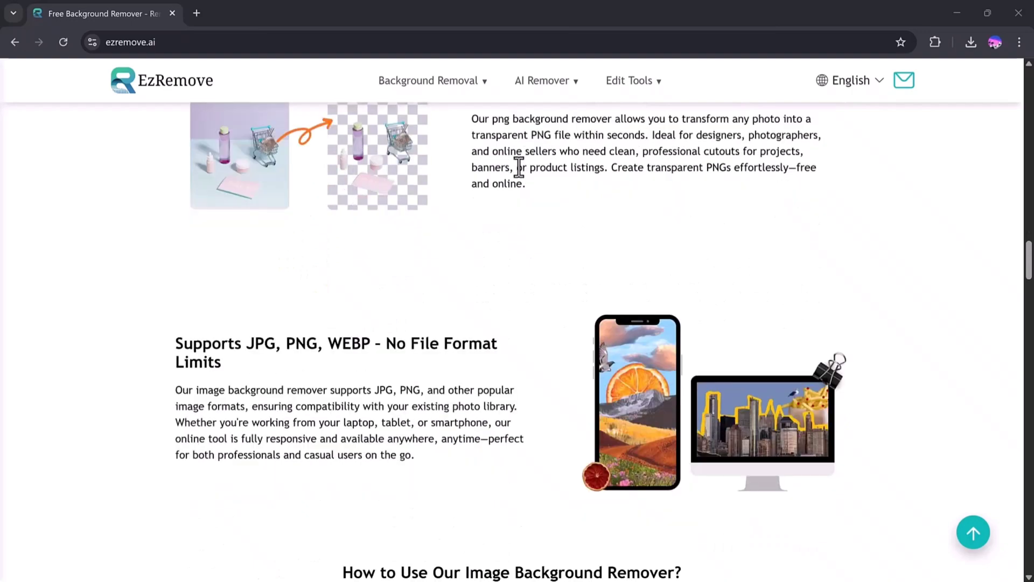
{"action": "scroll", "scroll_direction": "down", "scroll_amount": 3}
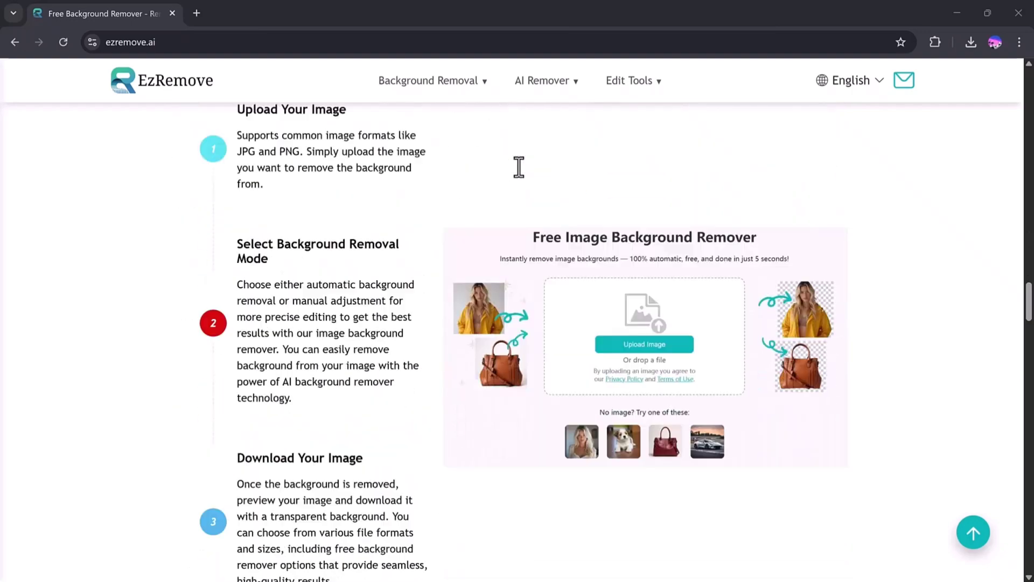
{"action": "scroll", "scroll_direction": "down", "scroll_amount": 3}
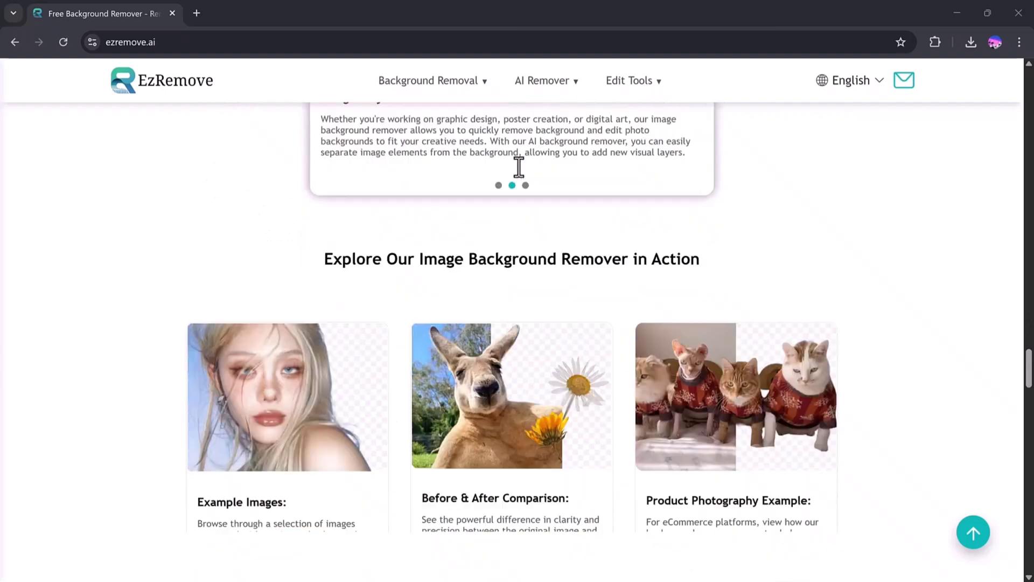
{"action": "scroll", "scroll_direction": "down", "scroll_amount": 3}
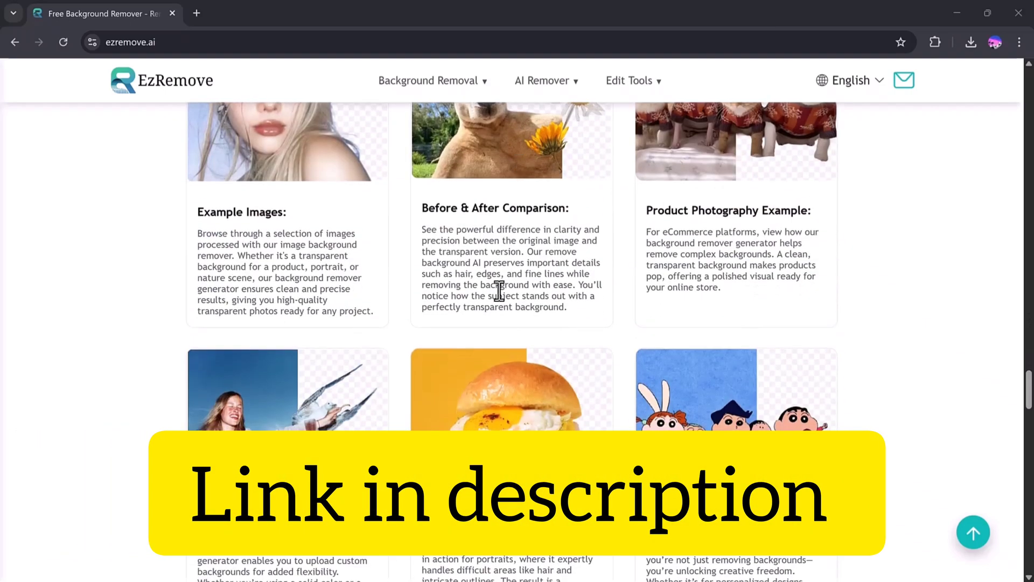
{"action": "scroll", "scroll_direction": "down", "scroll_amount": 3}
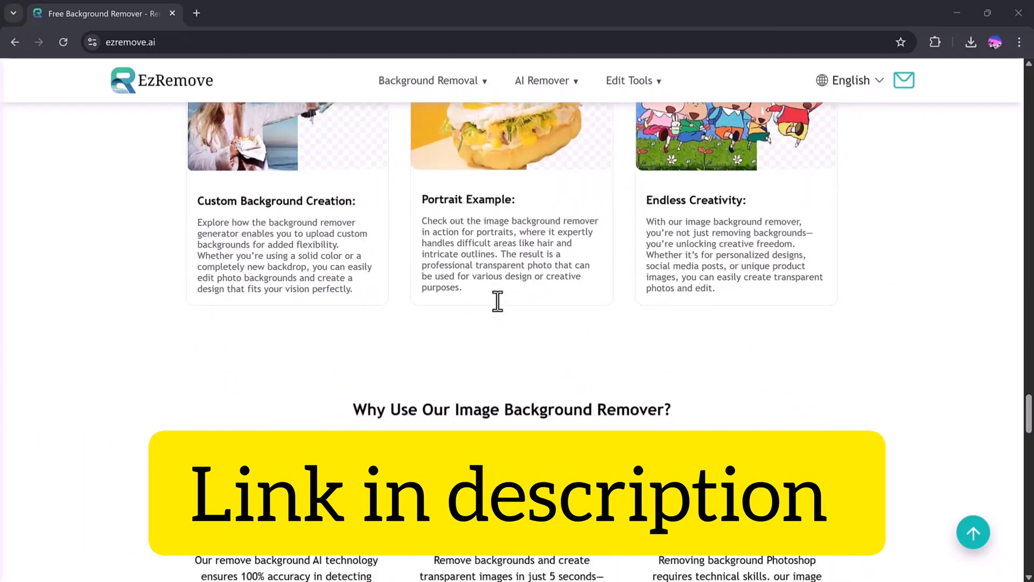
{"action": "scroll", "scroll_direction": "down", "scroll_amount": 3}
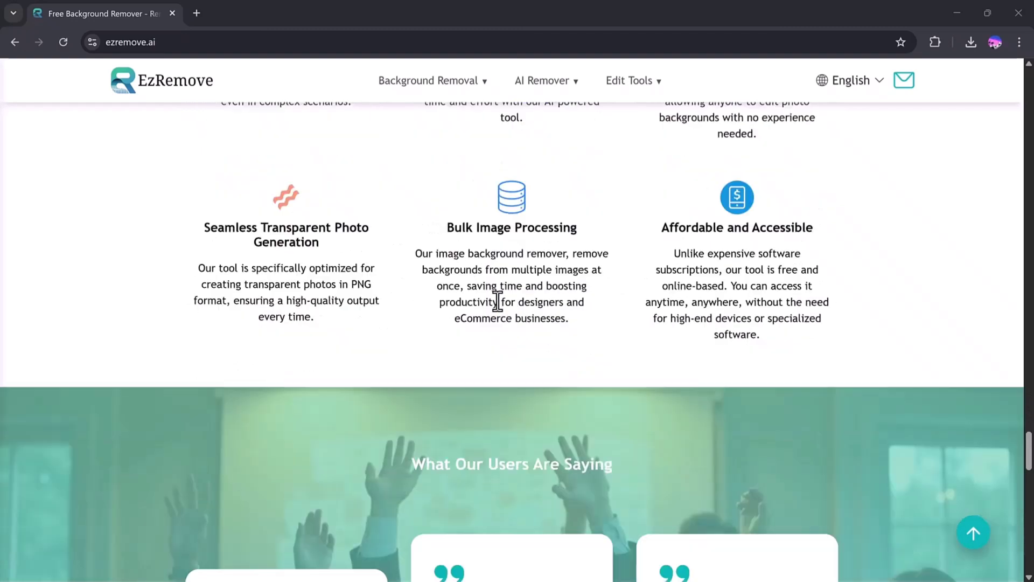
{"action": "scroll", "scroll_direction": "down", "scroll_amount": 3}
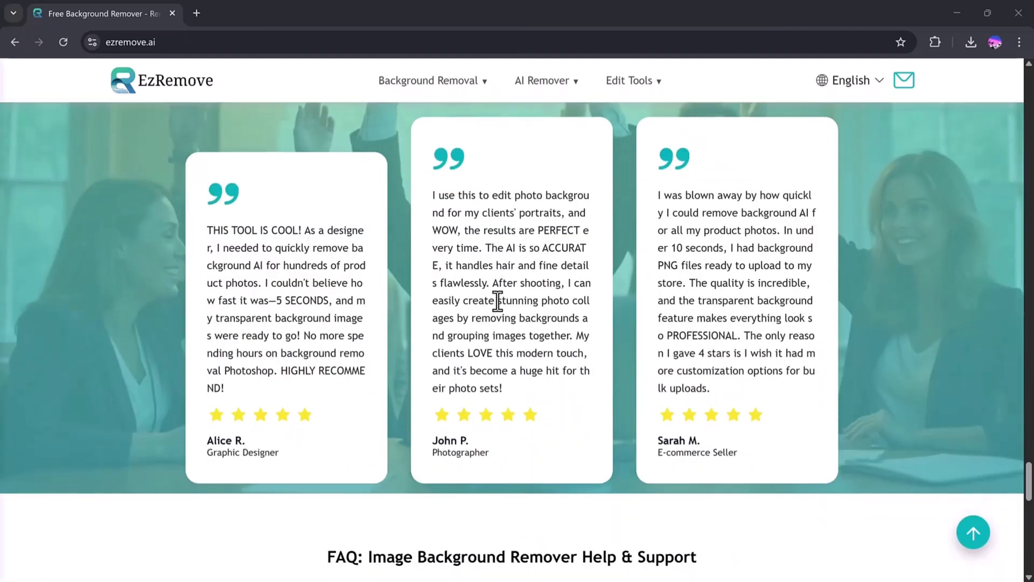
{"action": "scroll", "scroll_direction": "down", "scroll_amount": 3}
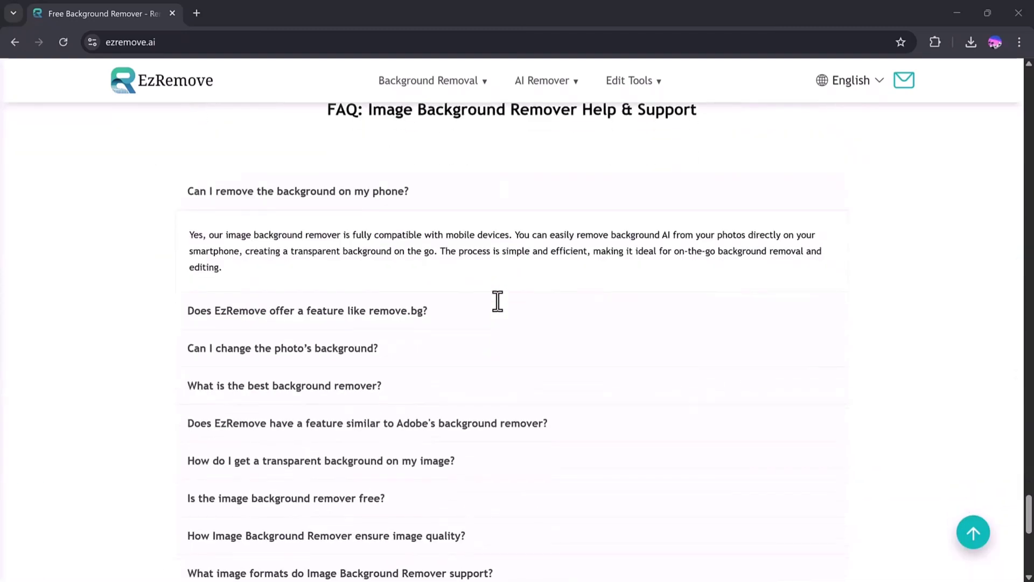
{"action": "scroll", "scroll_direction": "down", "scroll_amount": 3}
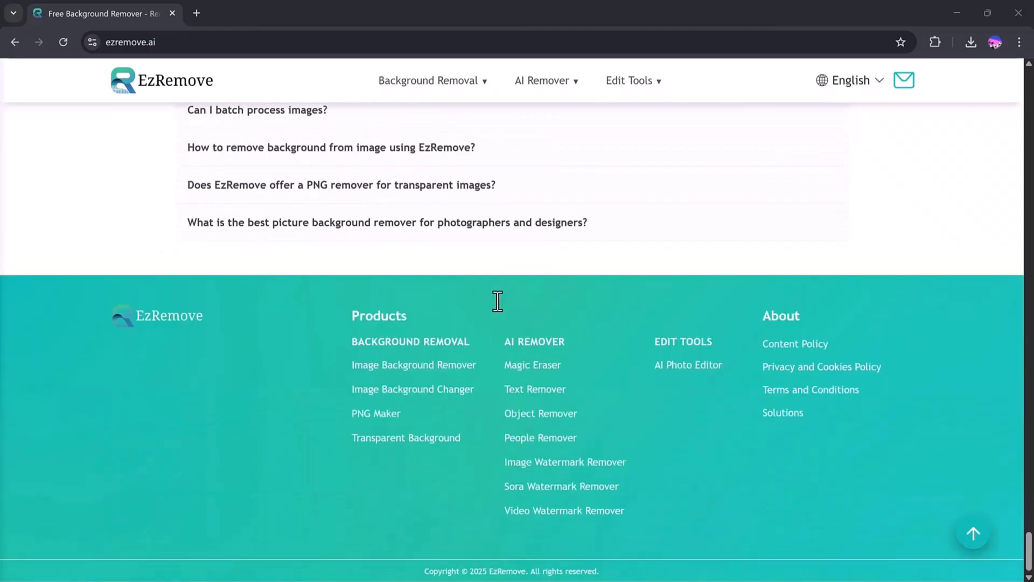